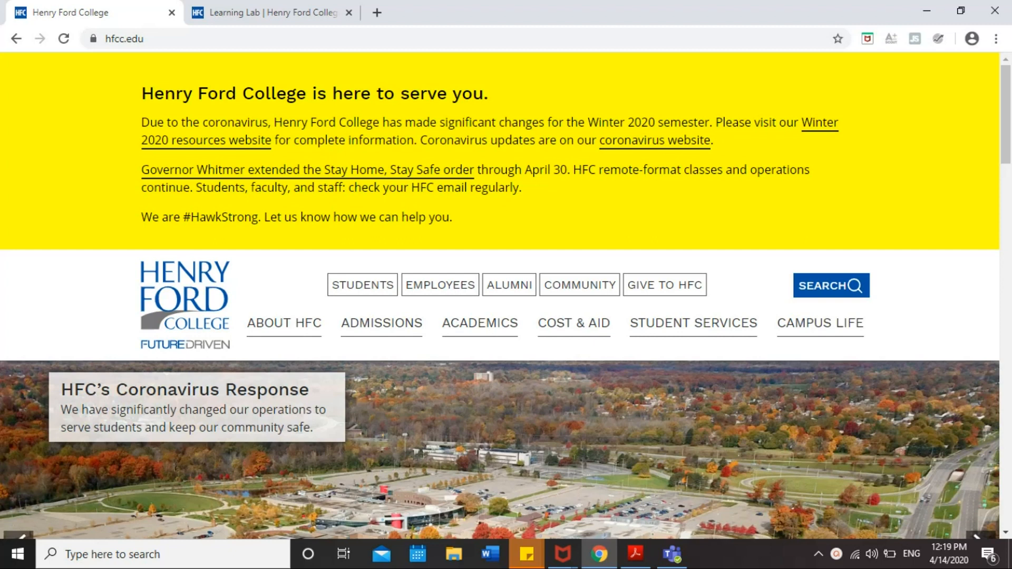
pyautogui.moveTo(362, 285)
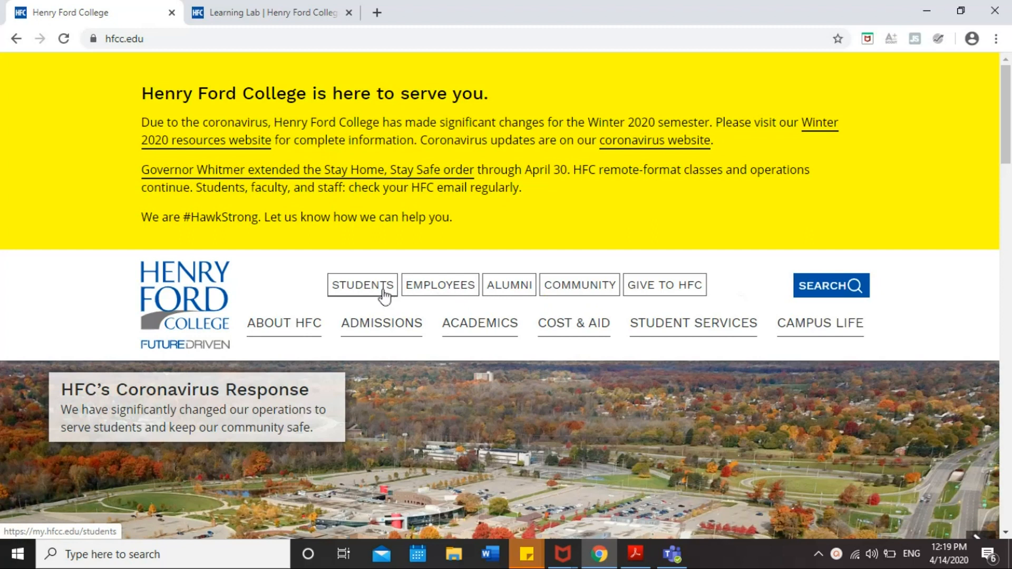
# Go from the hfcc.edu homepage to the Henry Ford College STUDENTS portal page
pyautogui.click(362, 285)
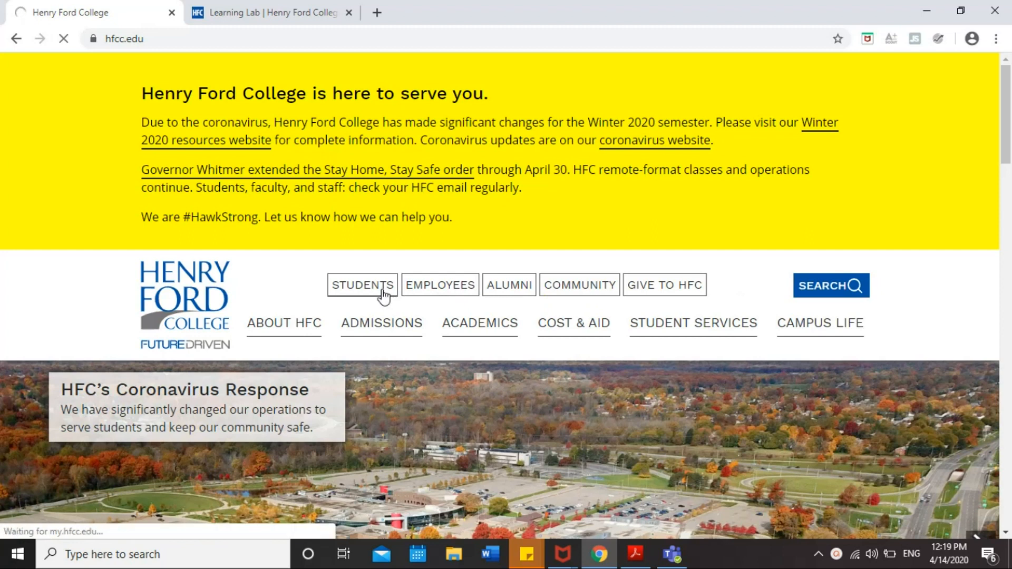
pyautogui.click(361, 284)
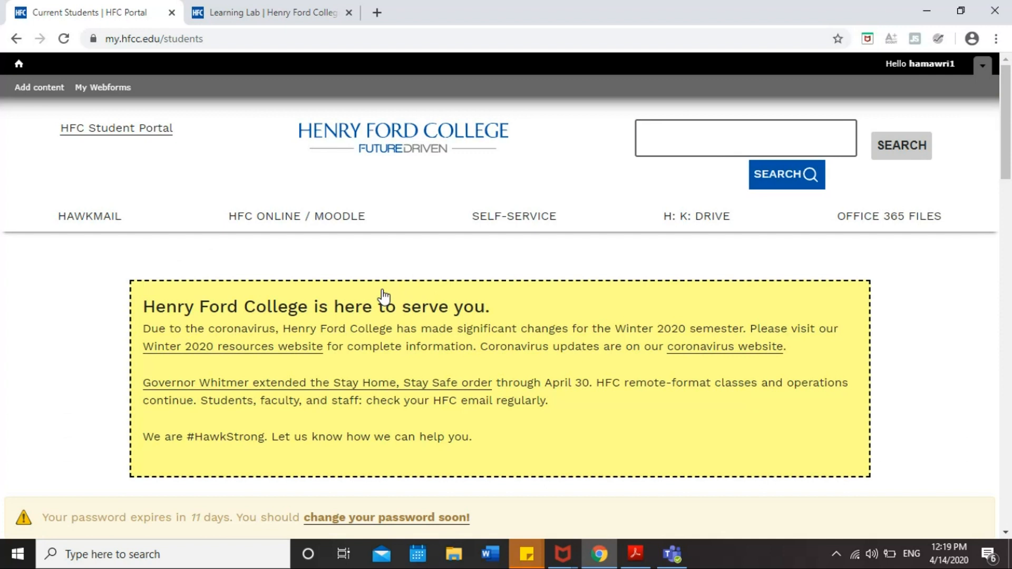
pyautogui.moveTo(889, 216)
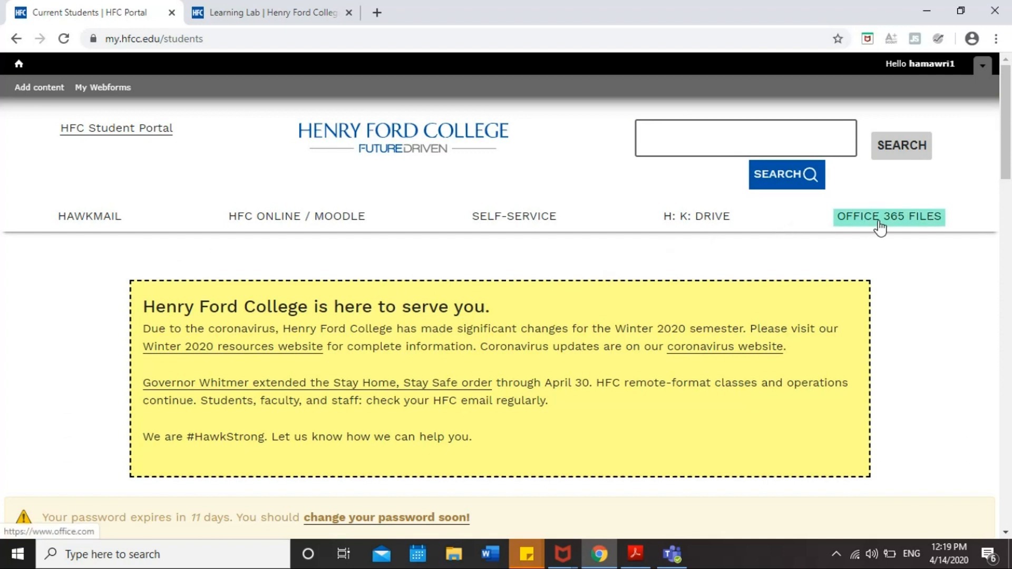
pyautogui.moveTo(871, 223)
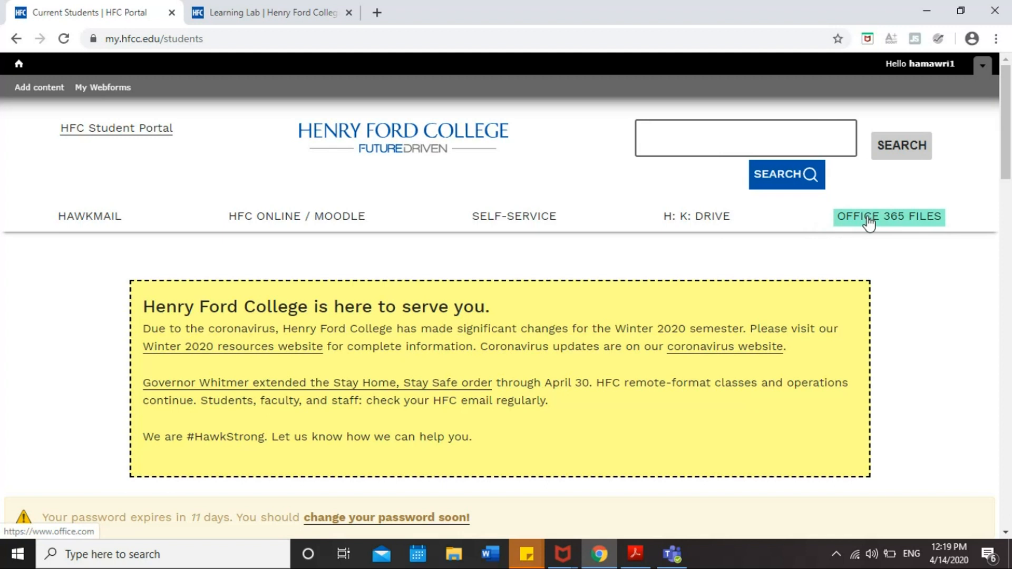
# Open the Office 365 home page through OFFICE 365 FILES in the student portal
pyautogui.click(888, 216)
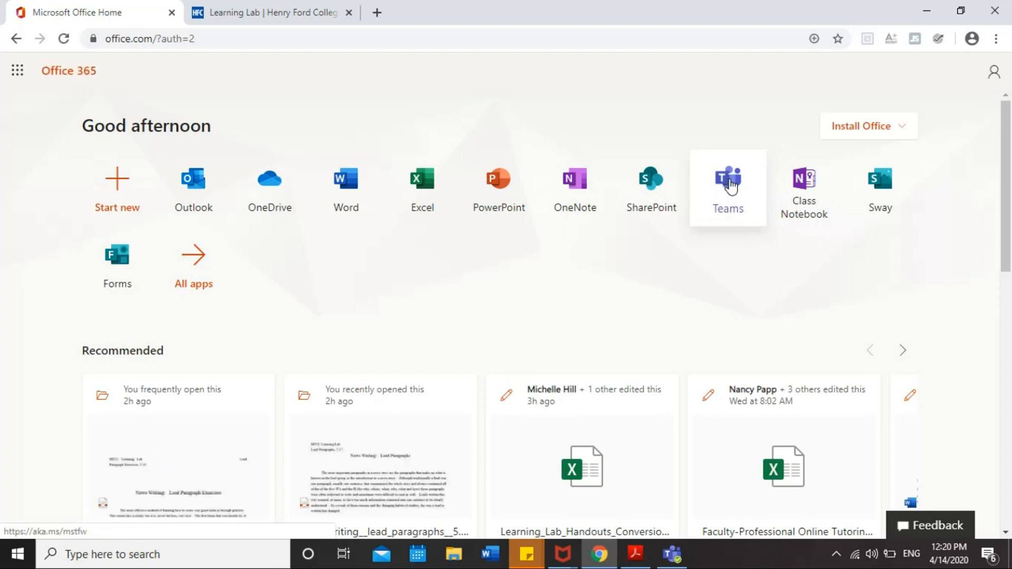
# Launch Teams from the Office 365 tile to reach the Learning Lab Tutoring Program General channel
pyautogui.click(726, 183)
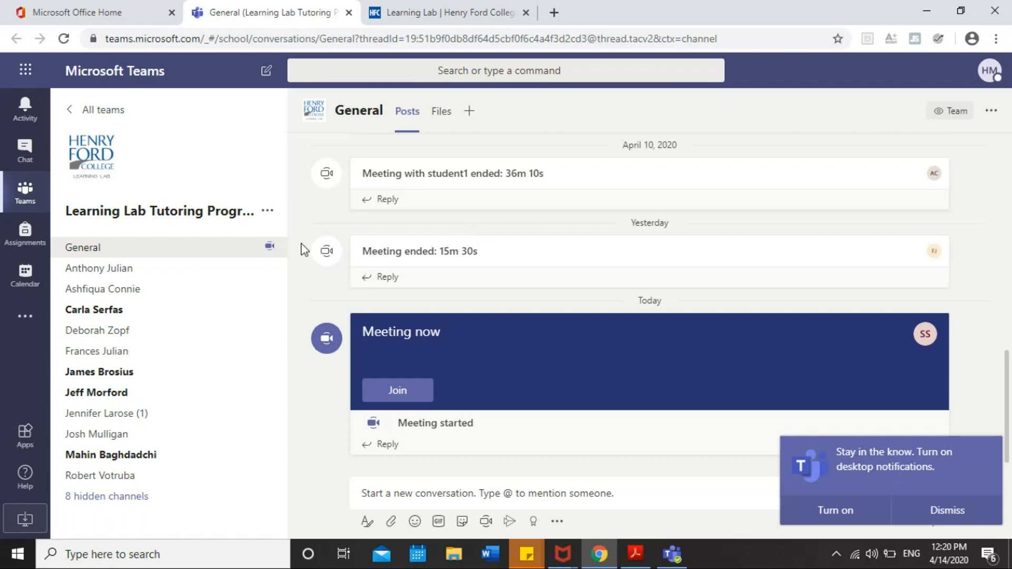
pyautogui.moveTo(442, 242)
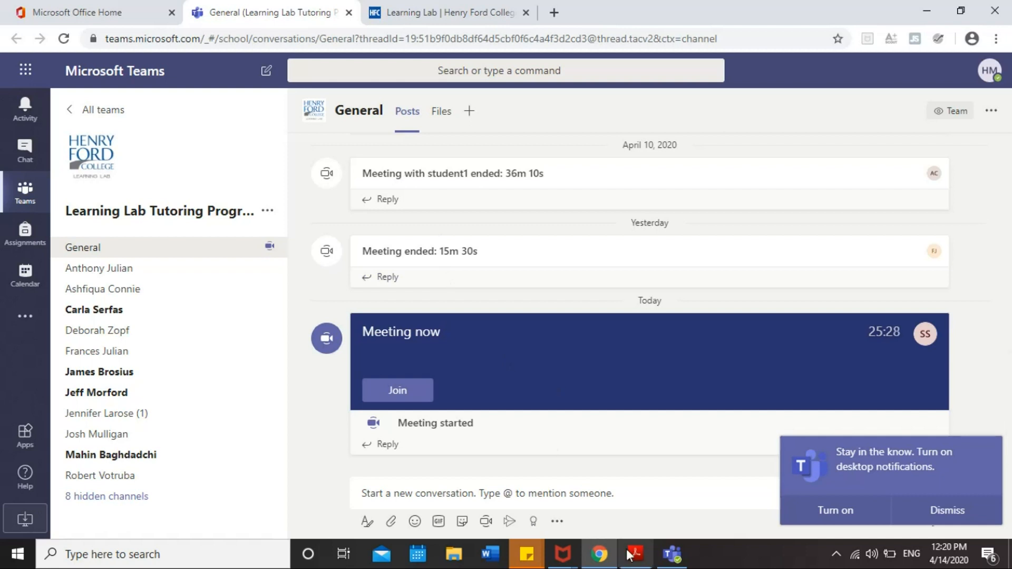
# In Acrobat Reader, scroll to the Calc II Tutoring email's Join Microsoft Teams Meeting link
pyautogui.click(635, 554)
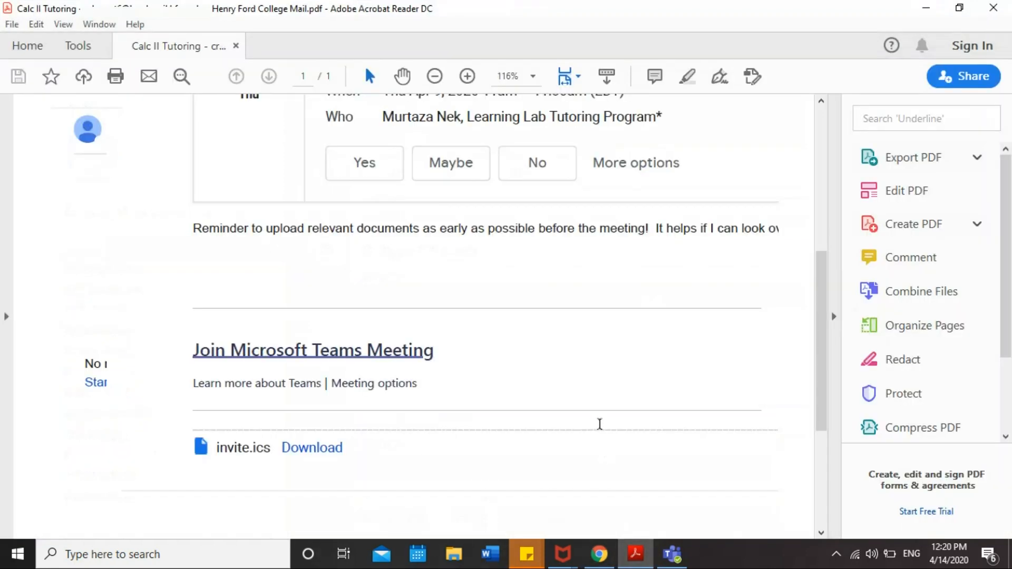
pyautogui.moveTo(389, 303)
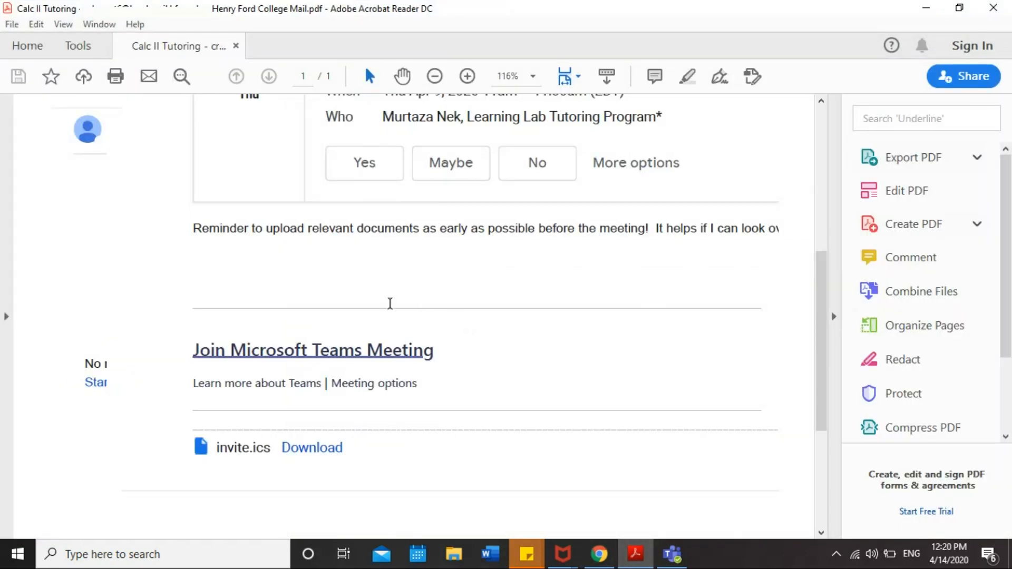
pyautogui.scroll(3)
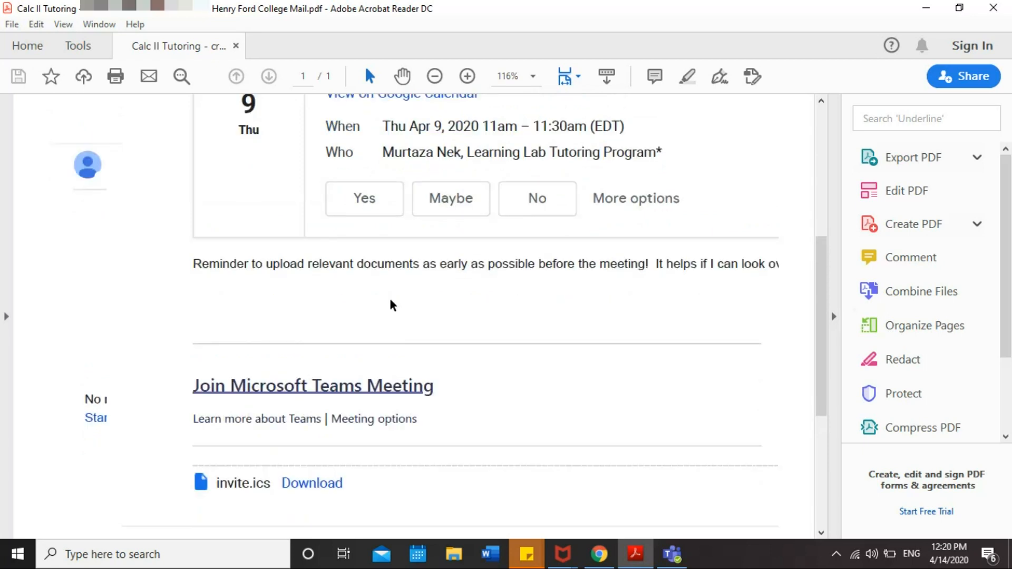
pyautogui.scroll(-3)
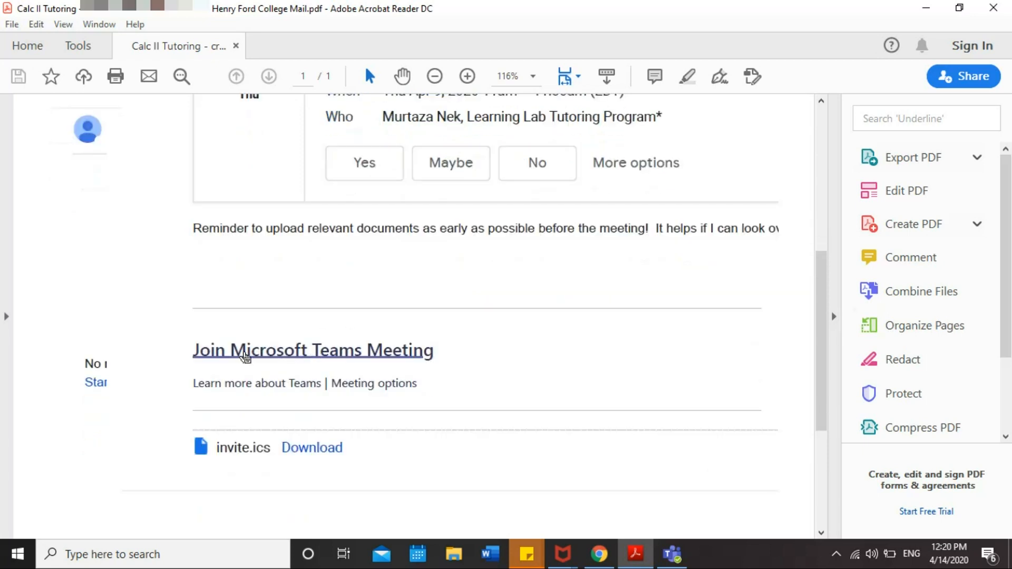
pyautogui.moveTo(311, 350)
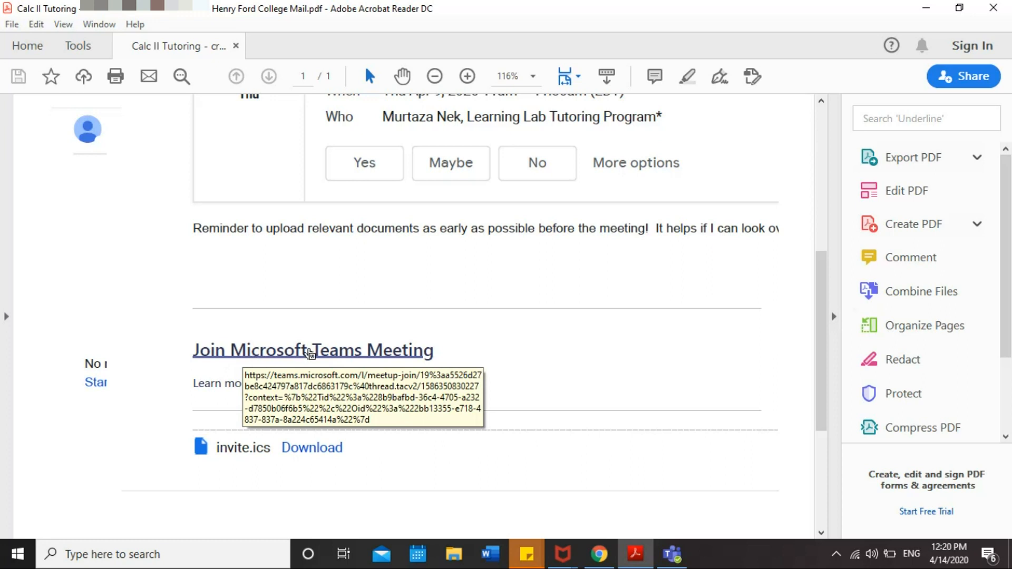
pyautogui.moveTo(364, 357)
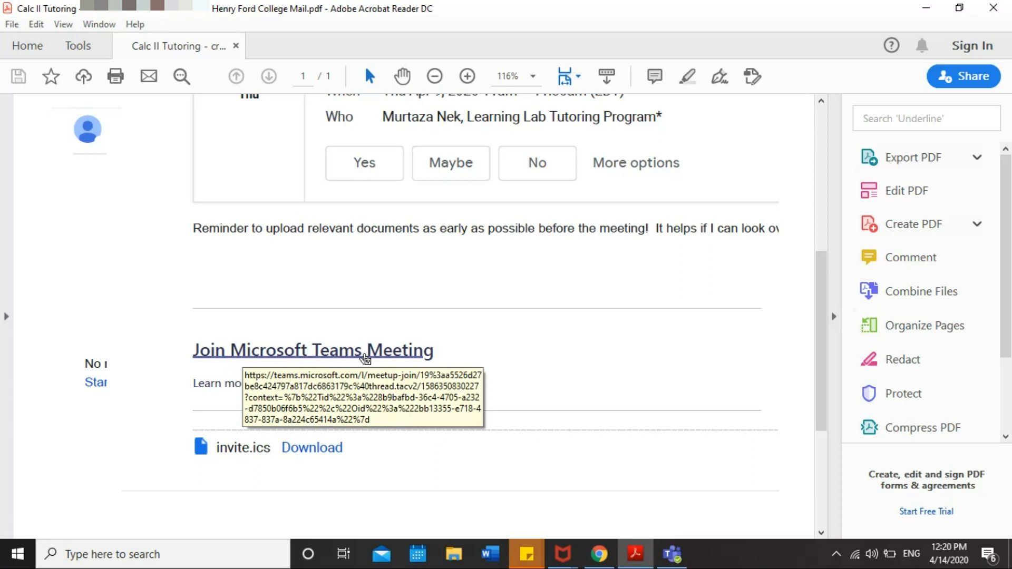
pyautogui.moveTo(618, 553)
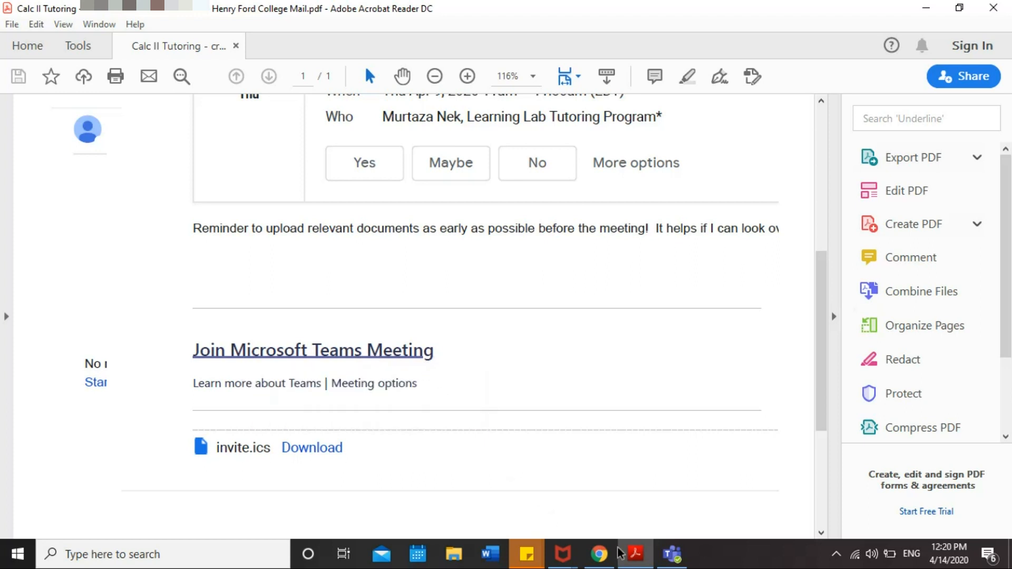
pyautogui.moveTo(671, 554)
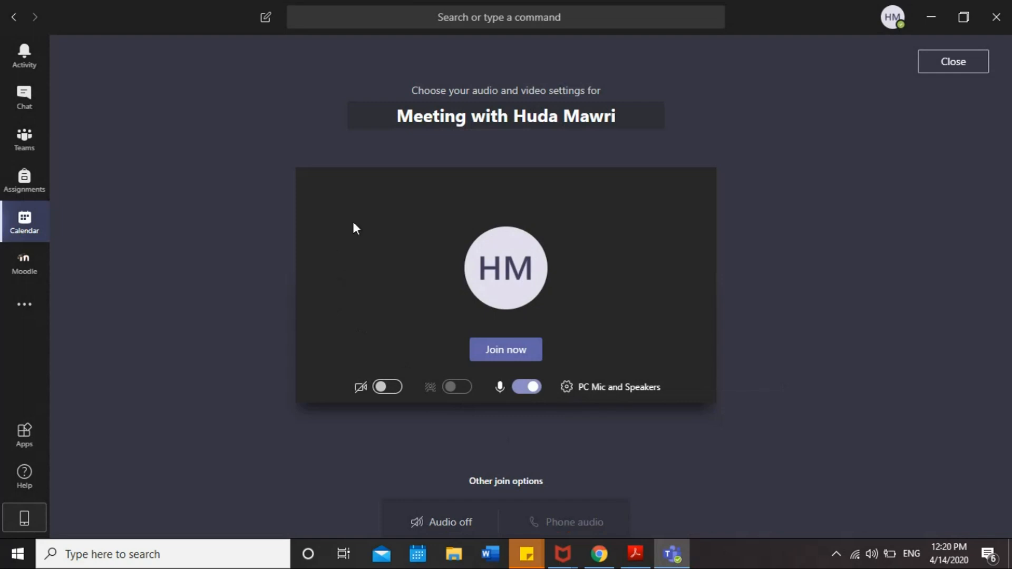
pyautogui.moveTo(635, 242)
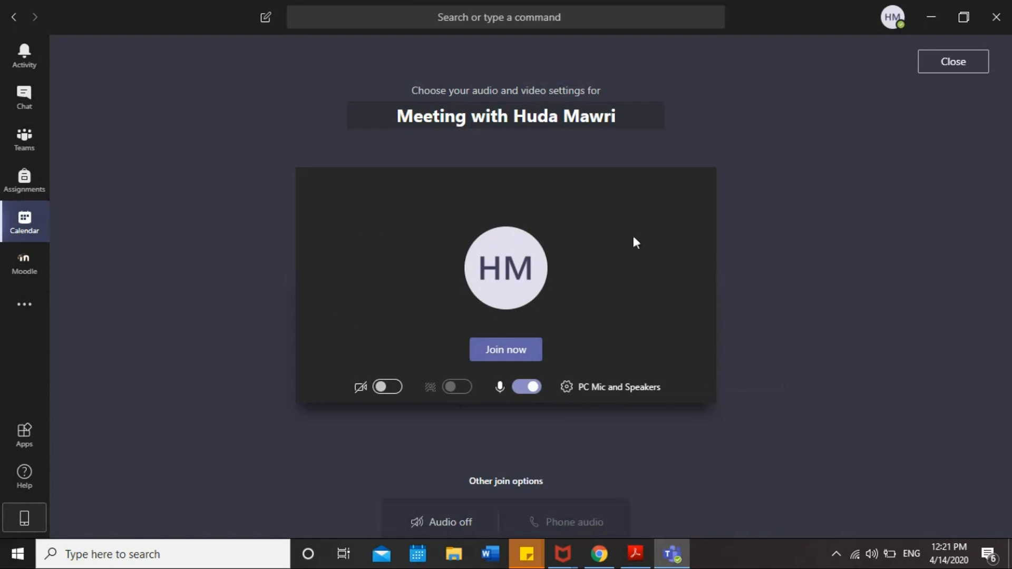
pyautogui.moveTo(652, 244)
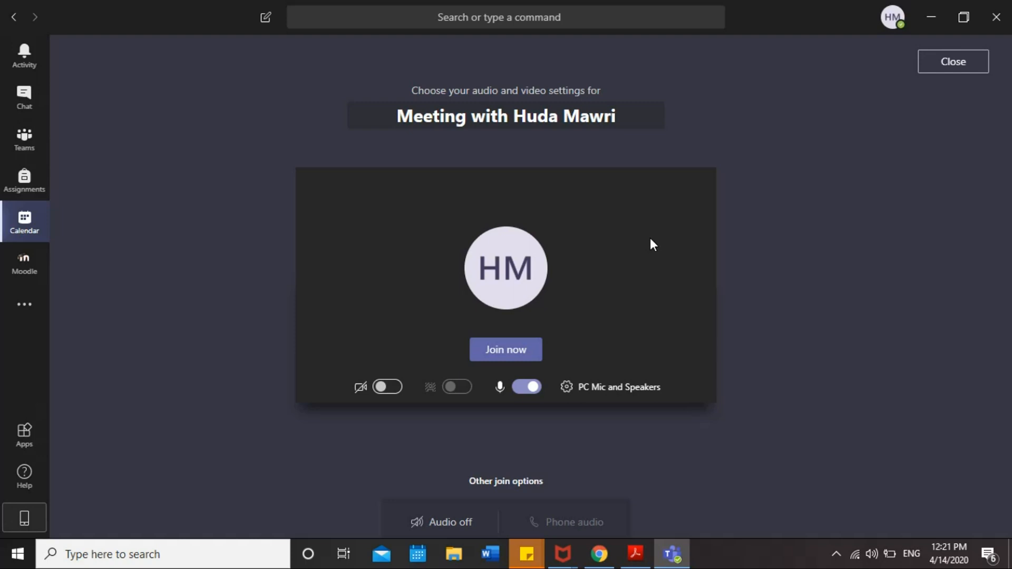
pyautogui.moveTo(659, 250)
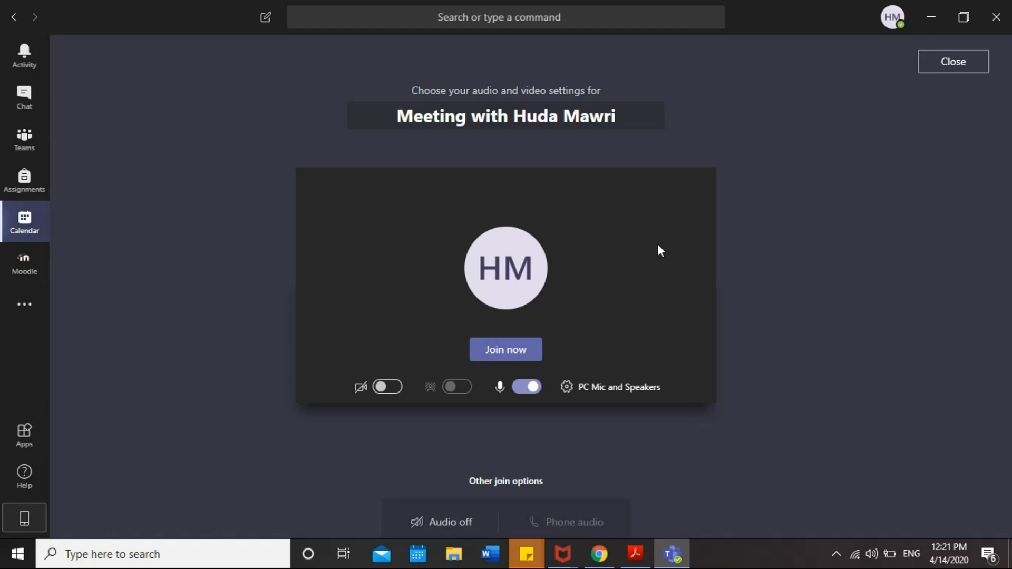
pyautogui.moveTo(512, 334)
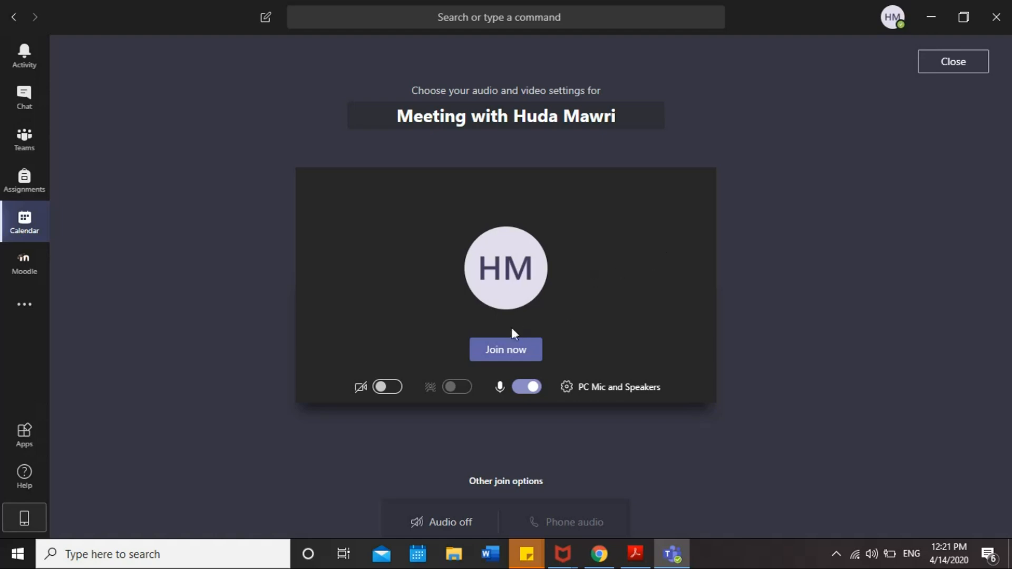
pyautogui.moveTo(509, 339)
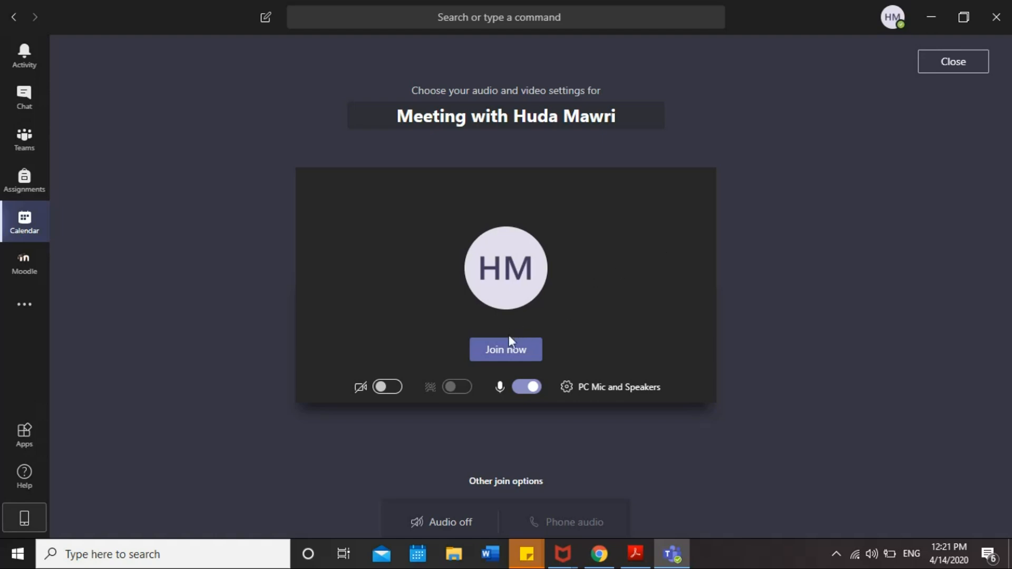
pyautogui.click(505, 349)
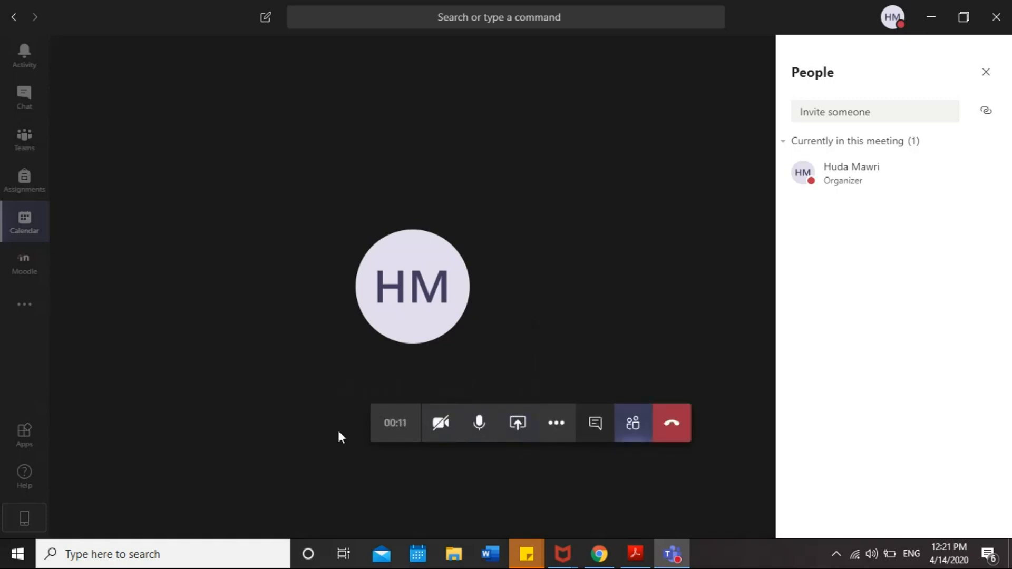
pyautogui.moveTo(403, 445)
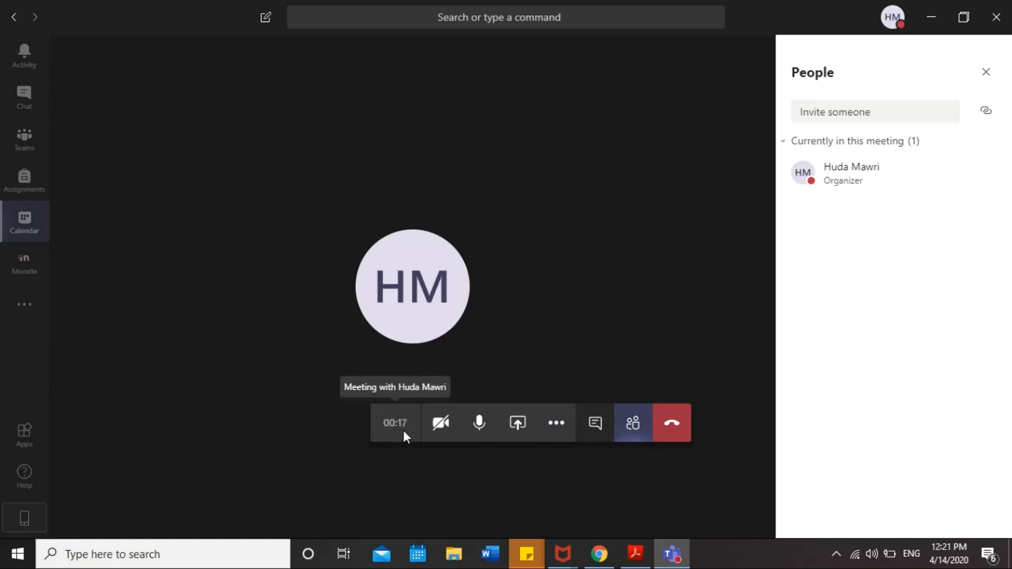
pyautogui.moveTo(440, 422)
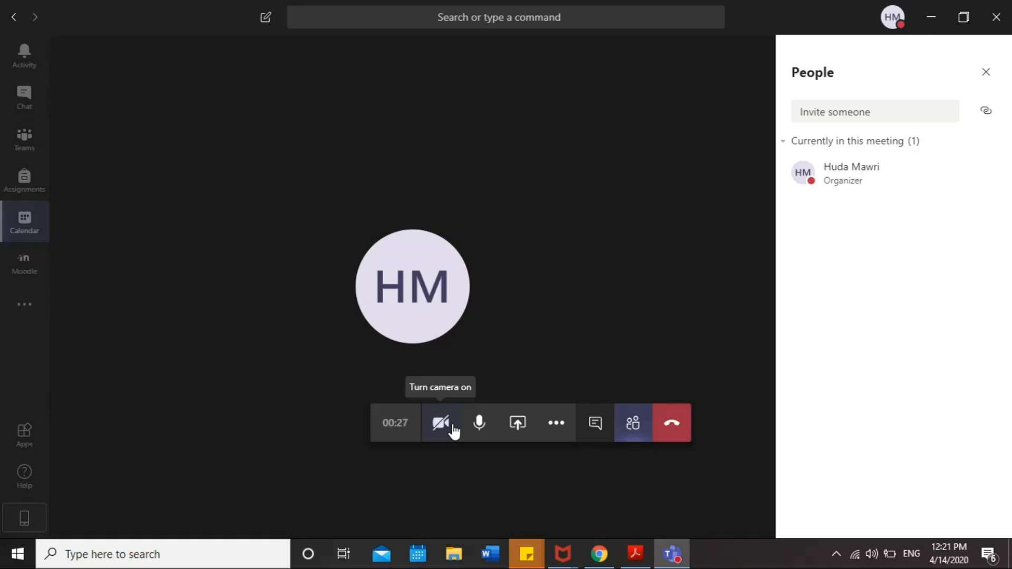
pyautogui.moveTo(479, 423)
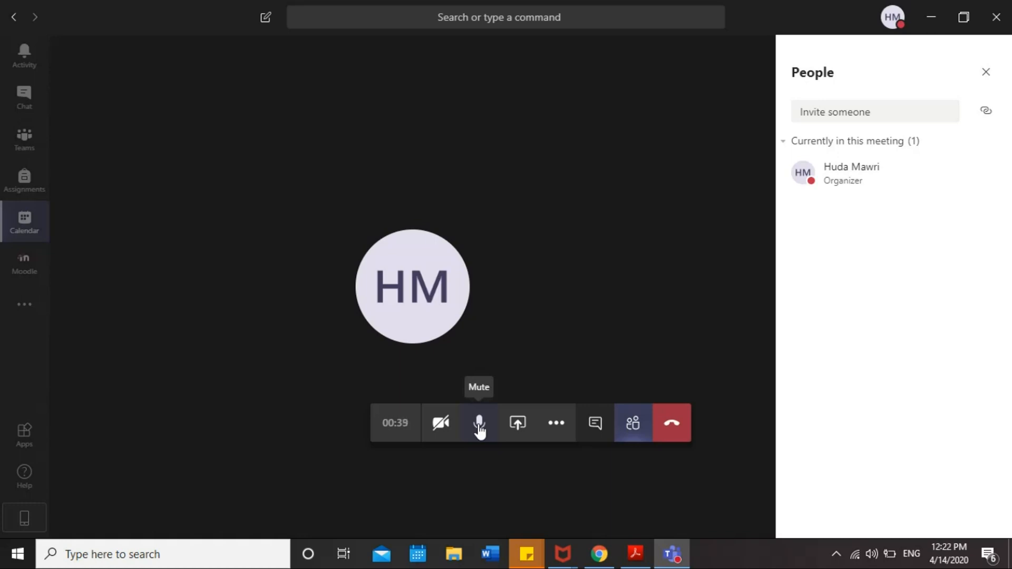
pyautogui.moveTo(517, 422)
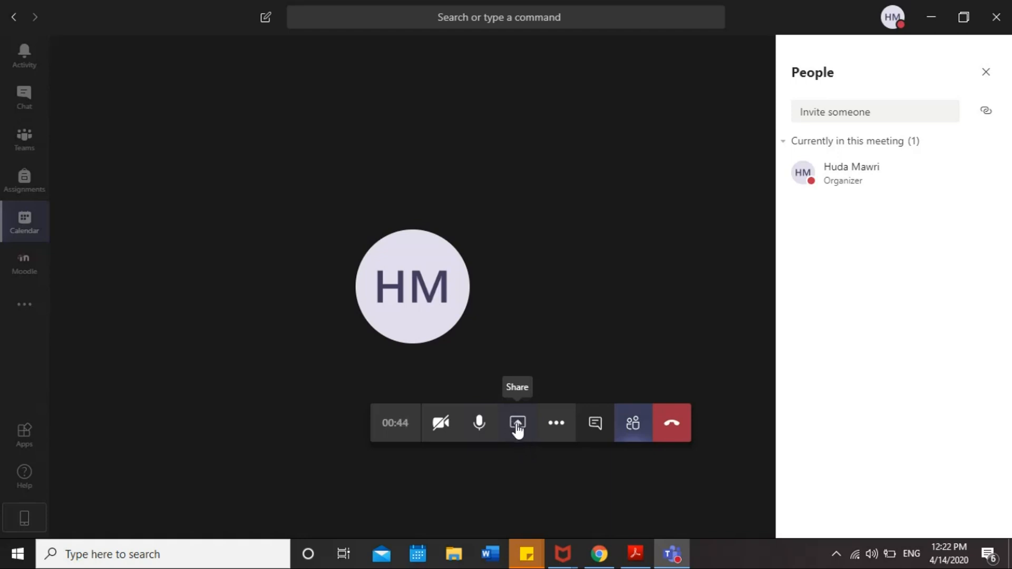
# Open the meeting share tray to show the Desktop, Window, PowerPoint and Whiteboard options
pyautogui.click(516, 423)
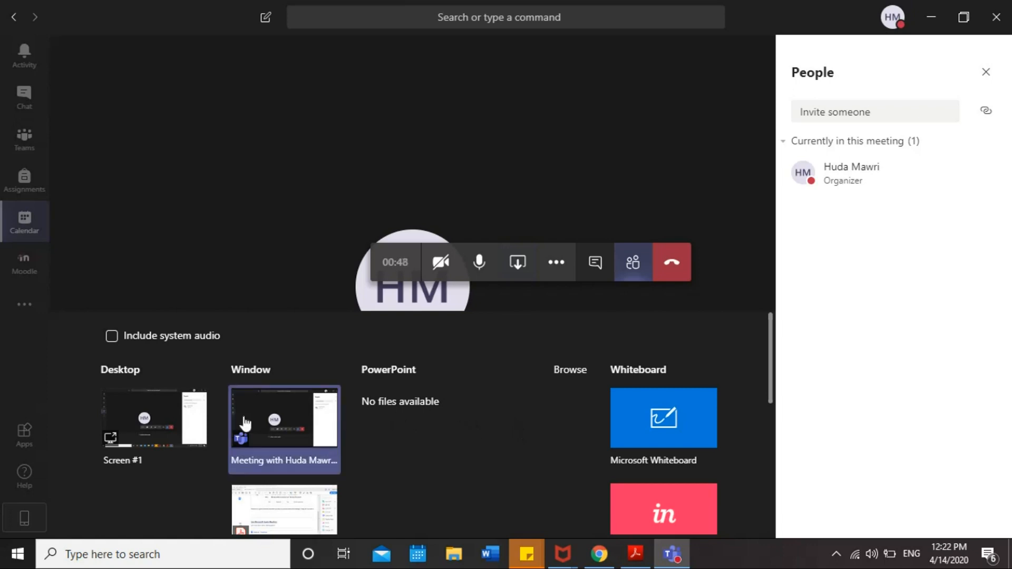
pyautogui.click(153, 418)
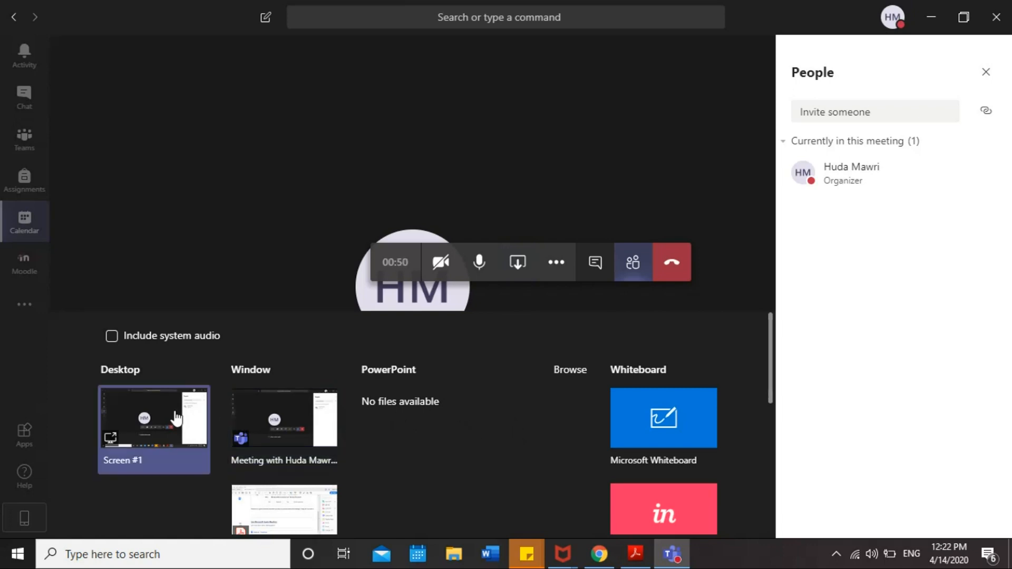
pyautogui.scroll(-3)
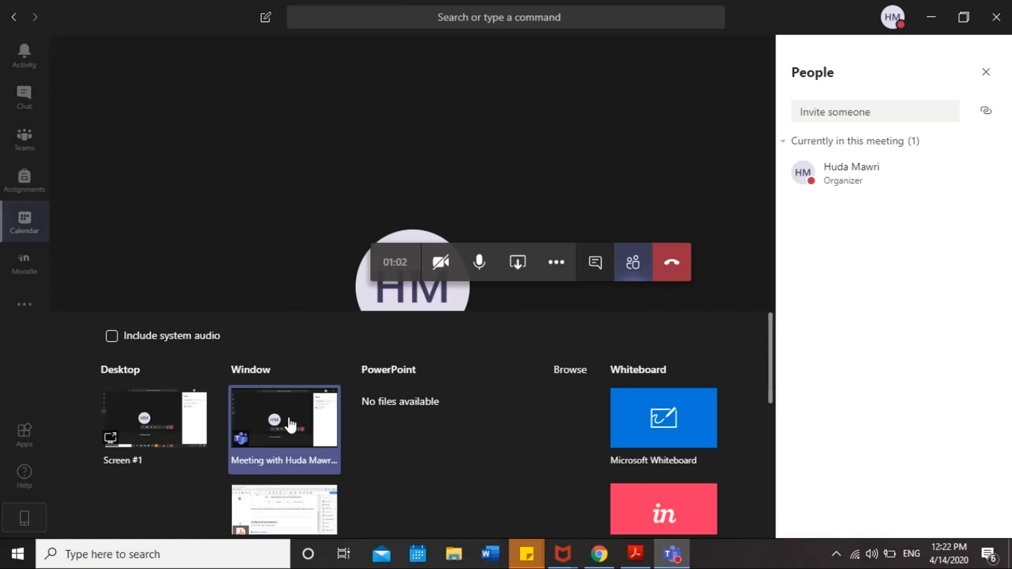
pyautogui.moveTo(674, 437)
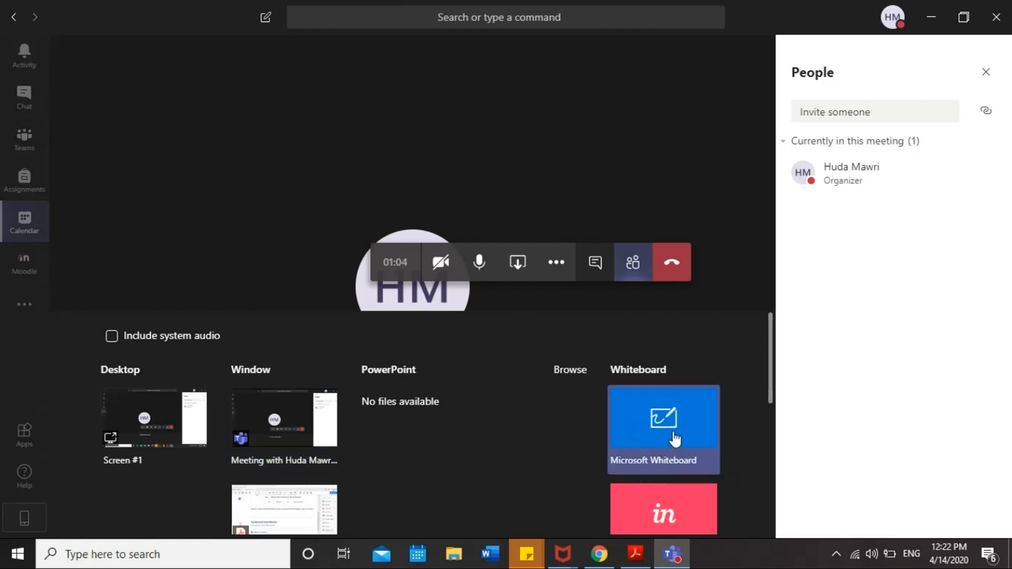
pyautogui.moveTo(636, 407)
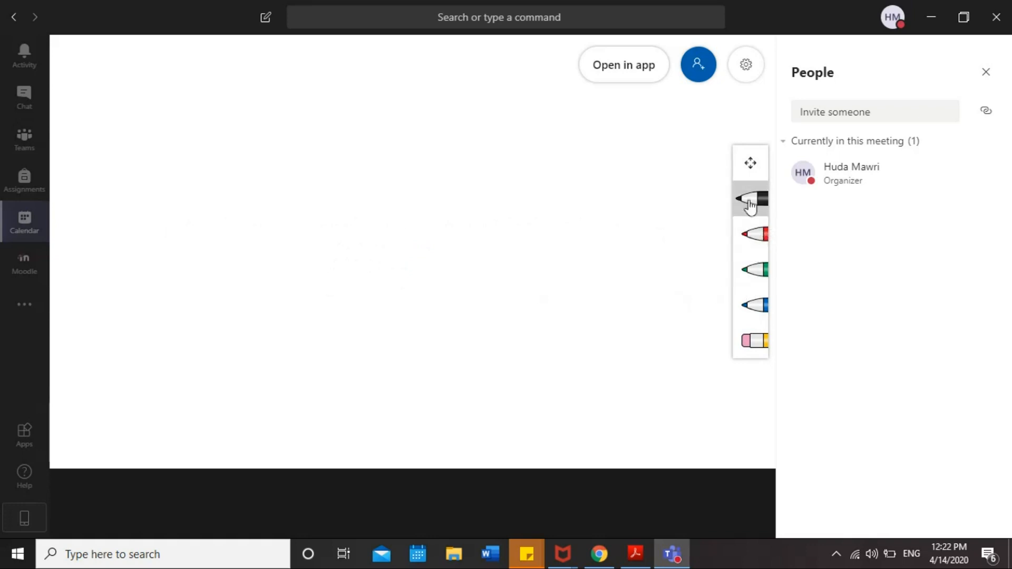
# Draw a black curve, try the red and green pens and eraser, then stop presenting
pyautogui.moveTo(442, 138); pyautogui.dragTo(257, 187)
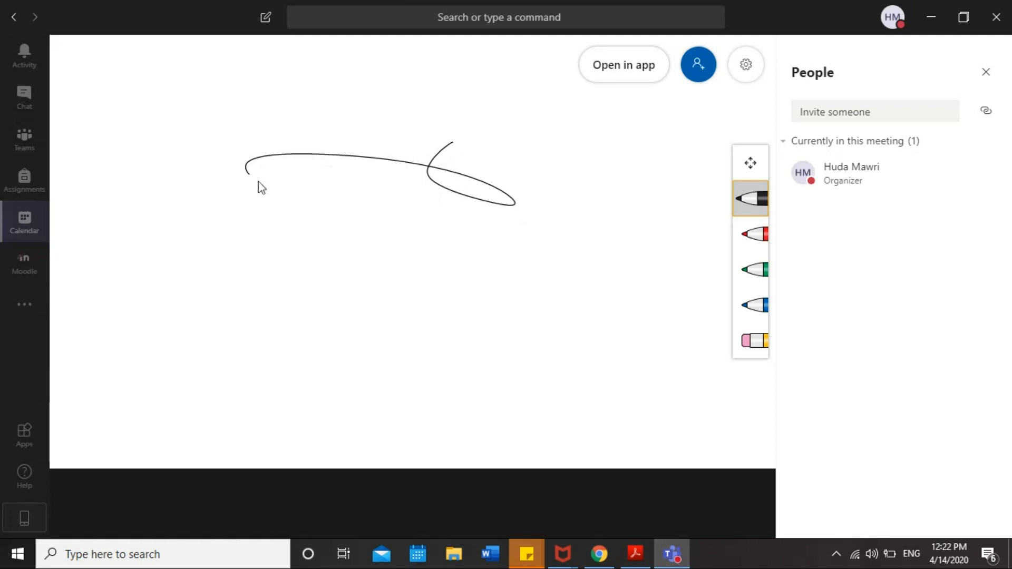
pyautogui.click(750, 233)
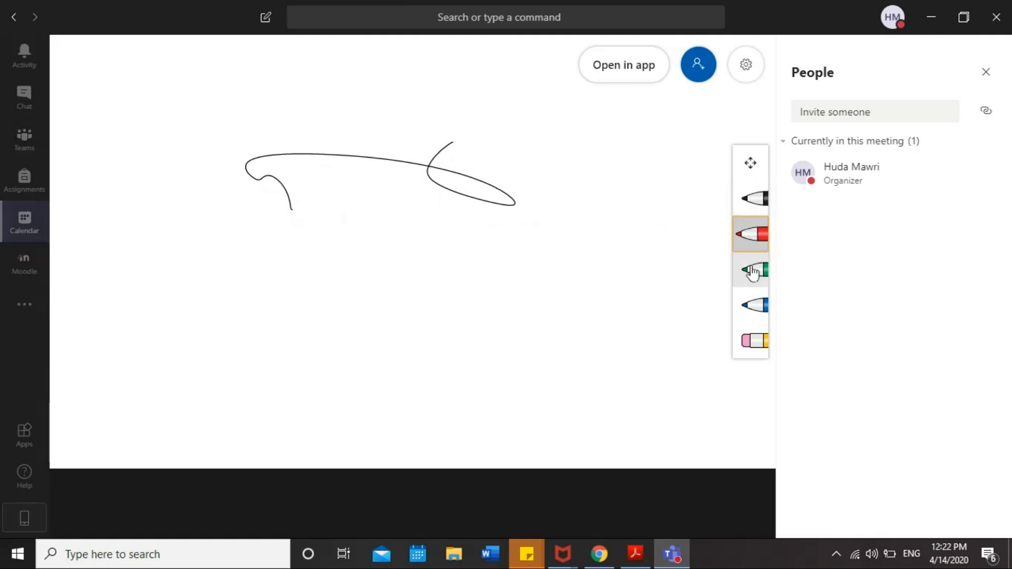
pyautogui.click(750, 269)
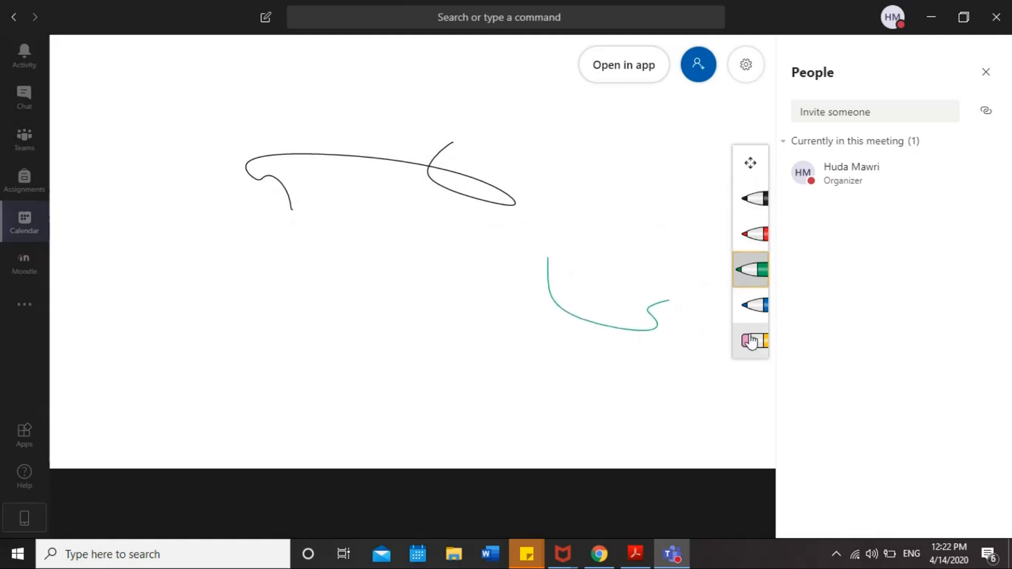
pyautogui.click(750, 340)
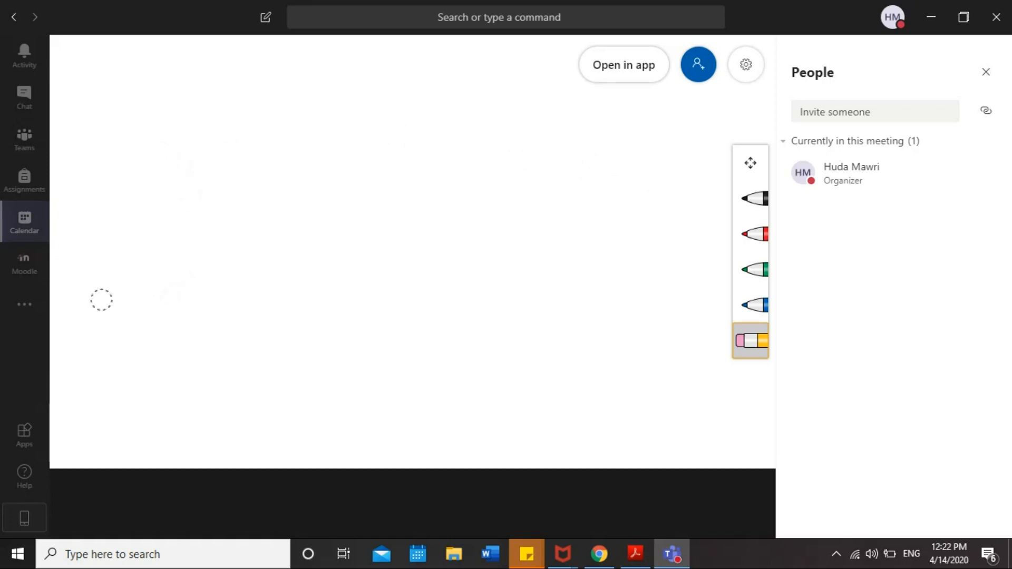
pyautogui.moveTo(136, 413)
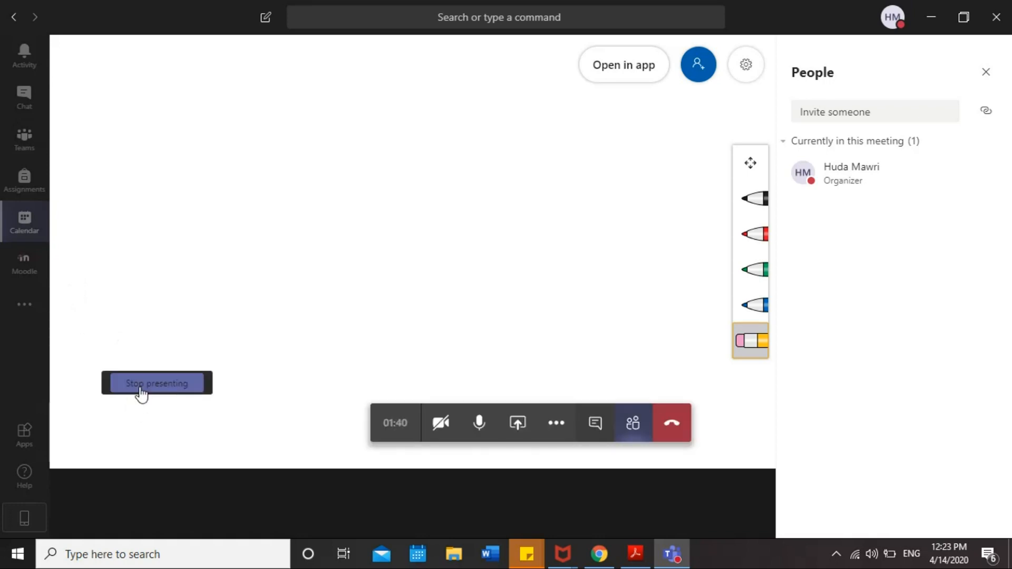
pyautogui.click(155, 382)
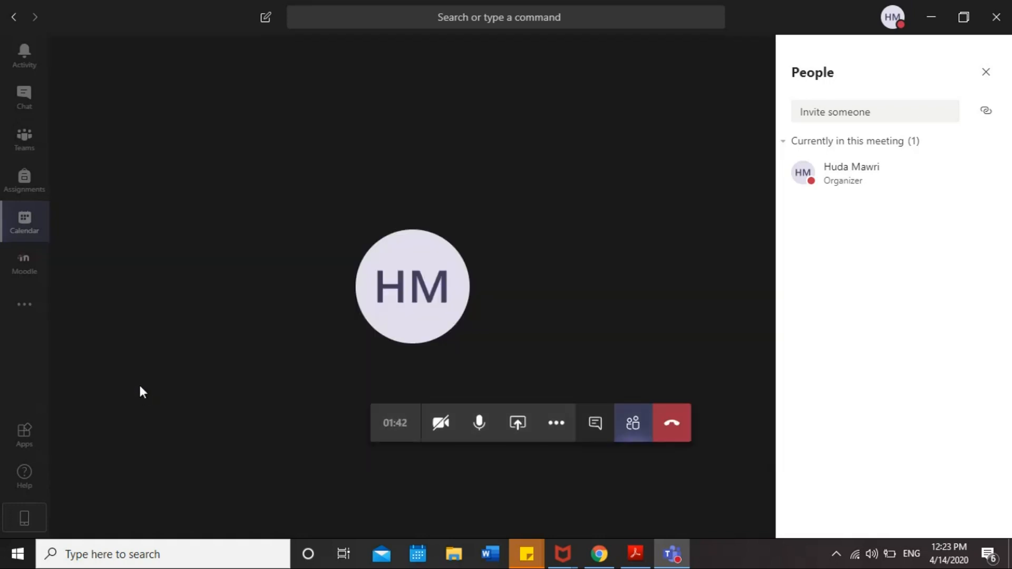
pyautogui.moveTo(556, 422)
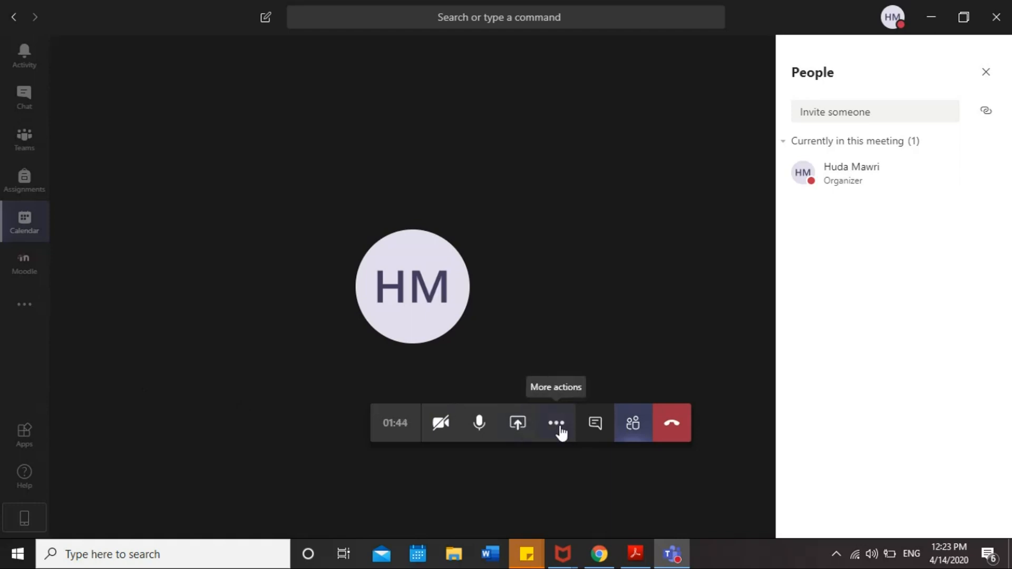
# Open the More actions menu with full screen, recording, captions and background effects
pyautogui.click(555, 423)
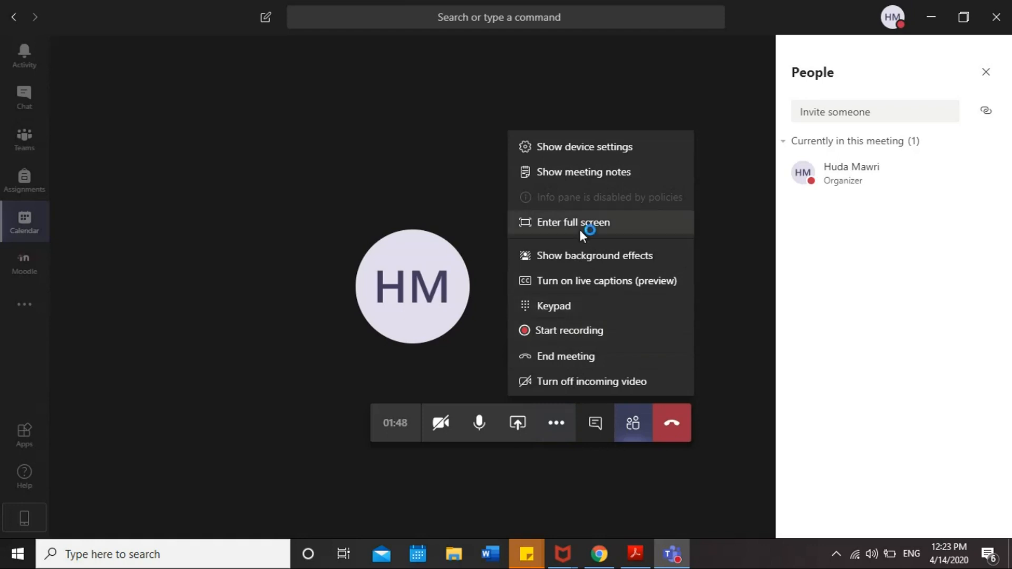
pyautogui.moveTo(583, 206)
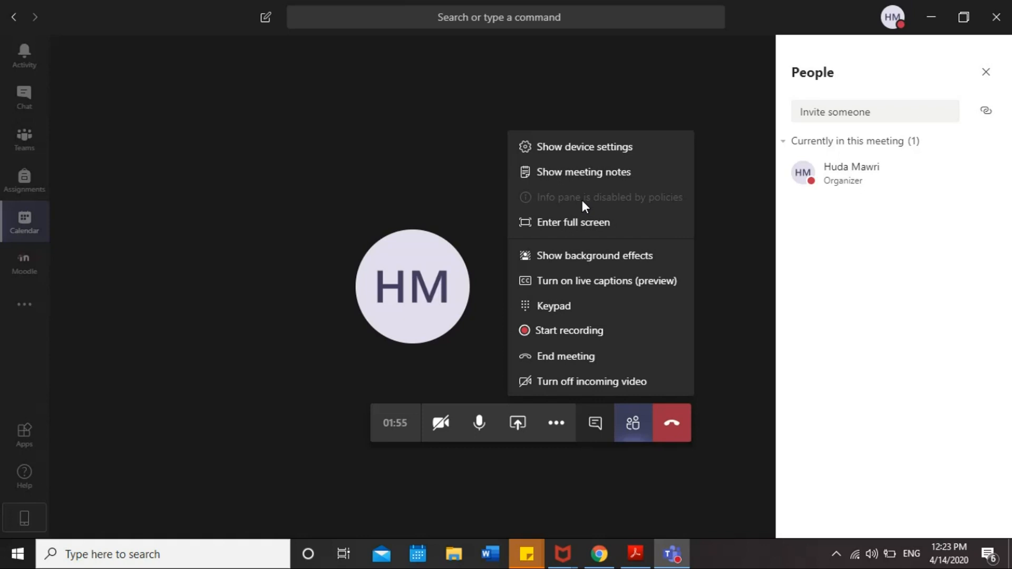
pyautogui.moveTo(561, 330)
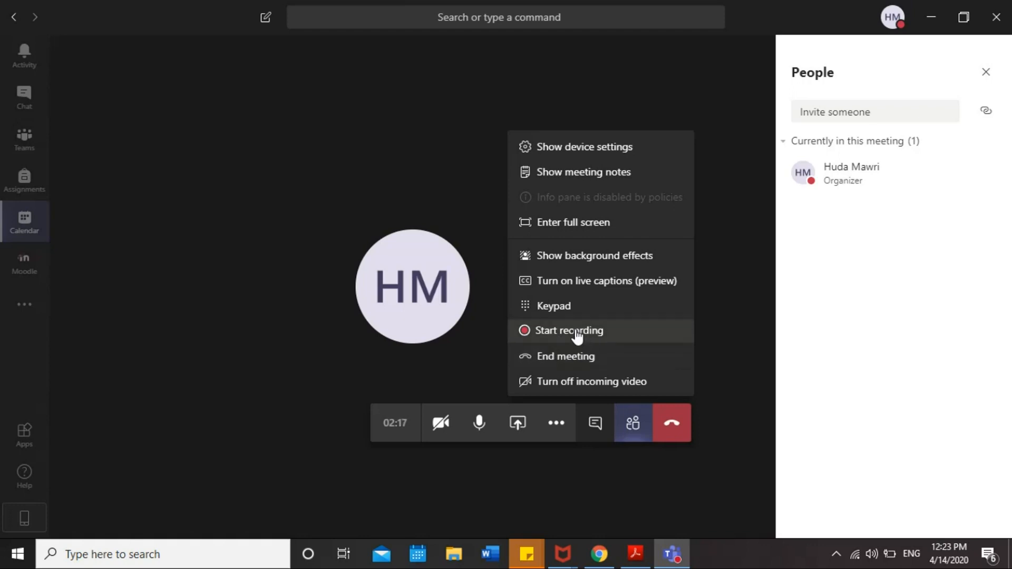
pyautogui.moveTo(869, 303)
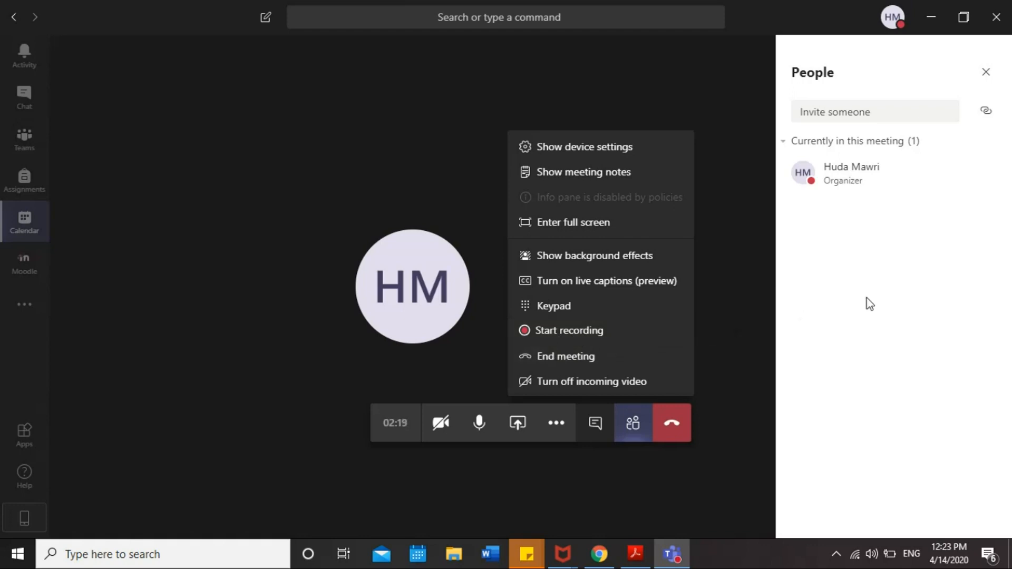
pyautogui.moveTo(828, 227)
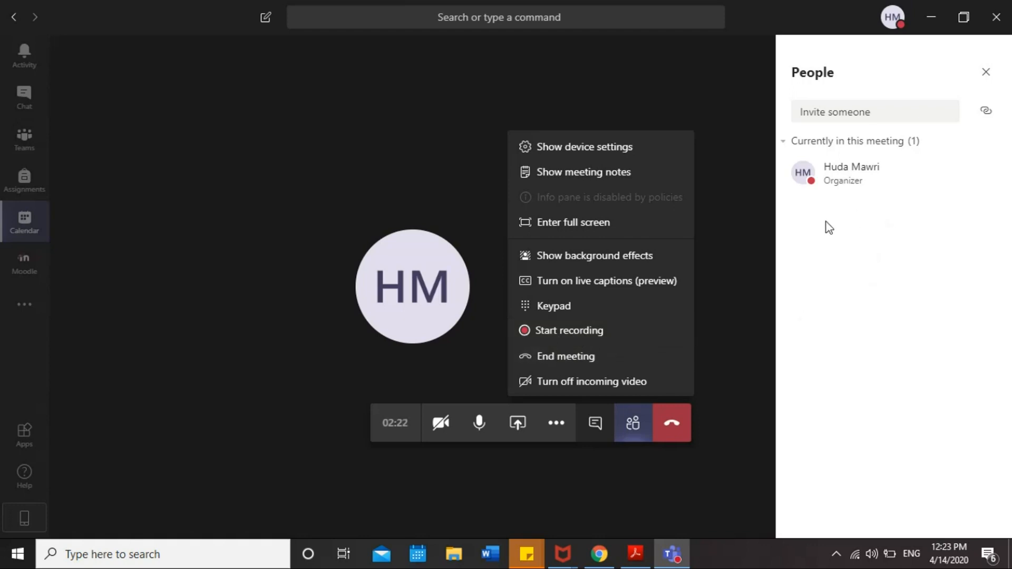
pyautogui.moveTo(580, 330)
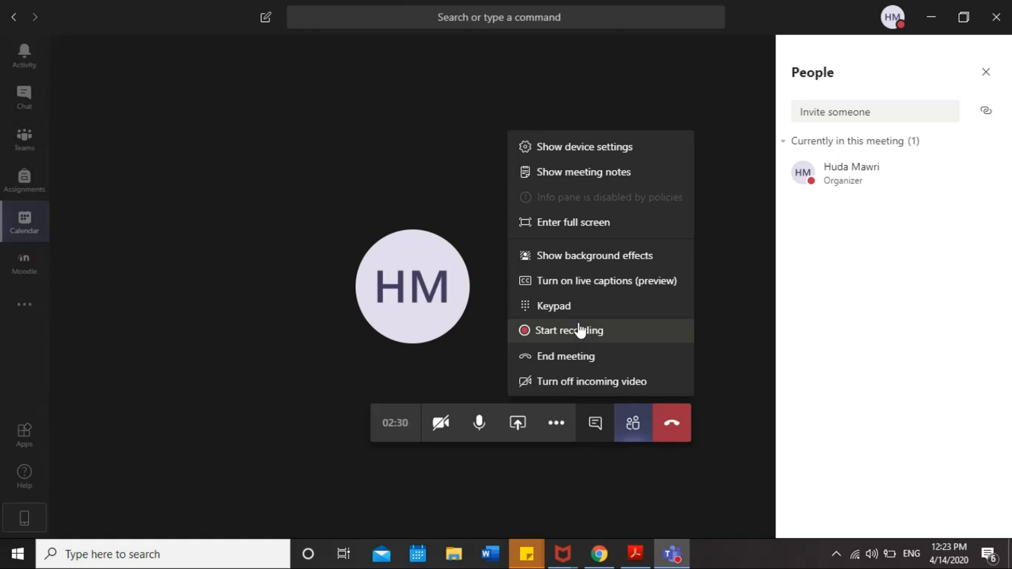
pyautogui.moveTo(575, 356)
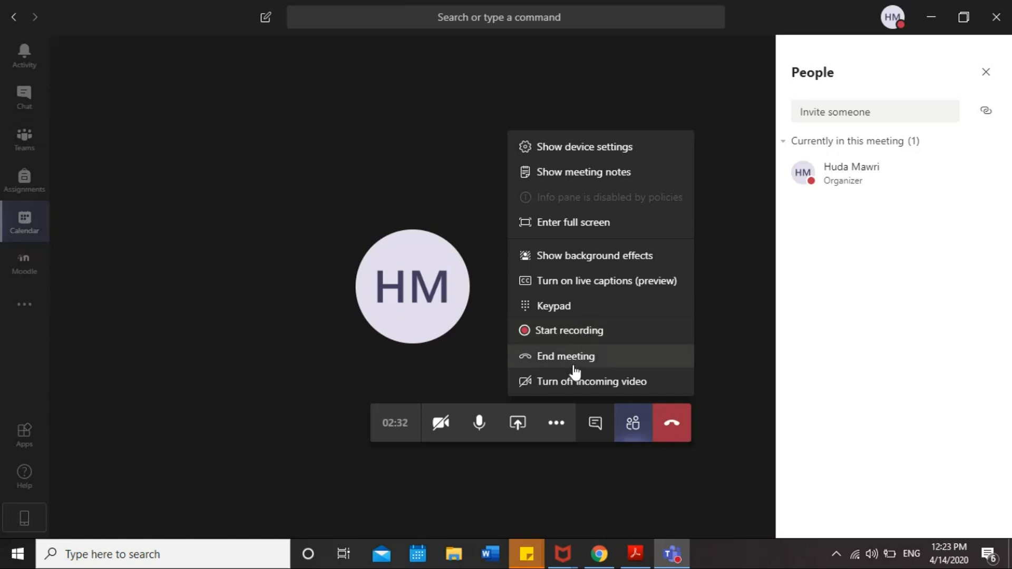
pyautogui.moveTo(695, 374)
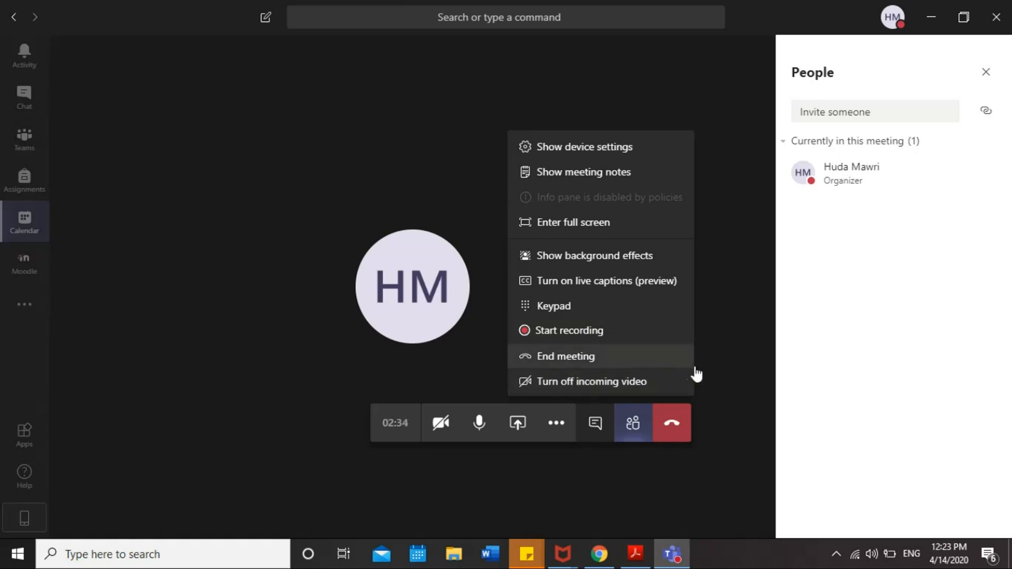
pyautogui.moveTo(618, 328)
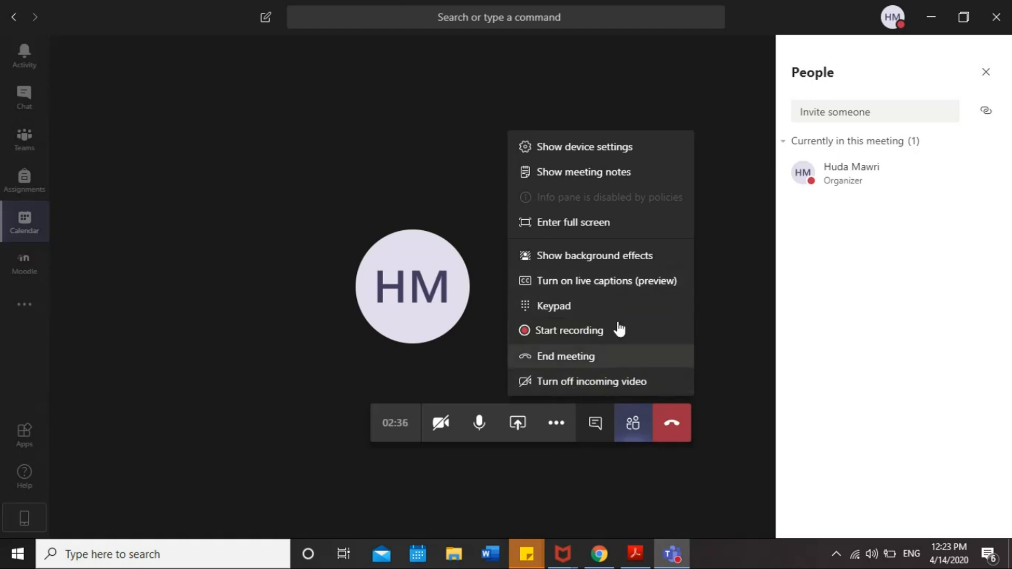
pyautogui.moveTo(632, 222)
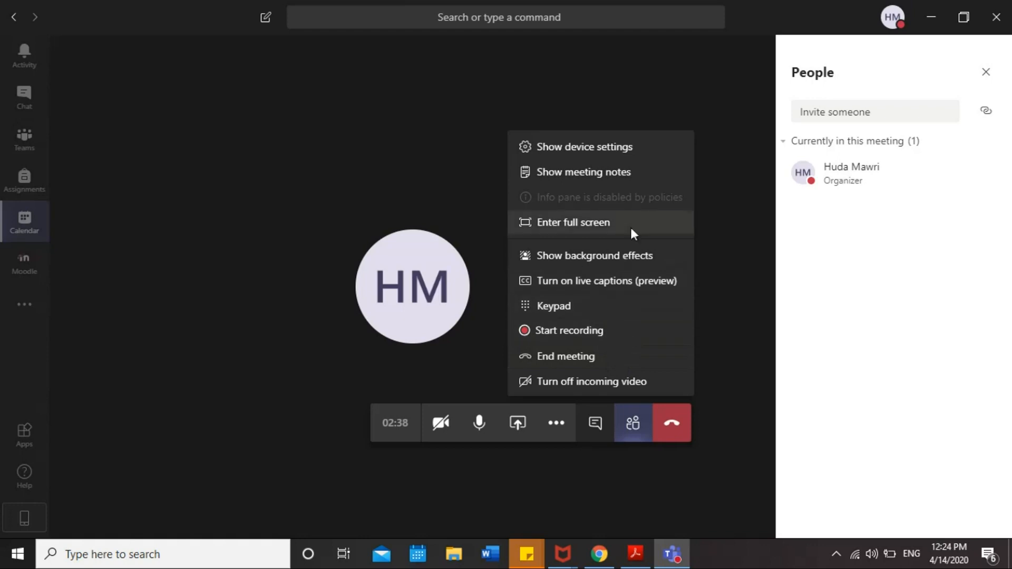
pyautogui.moveTo(594, 423)
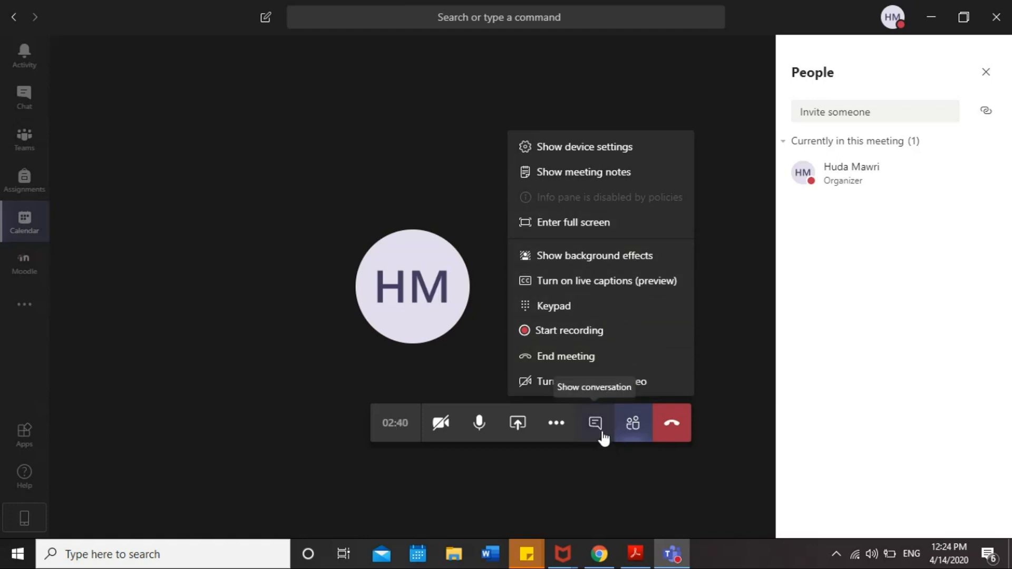
# View the meeting chat's organizer join message, then switch back to the participant list
pyautogui.click(593, 423)
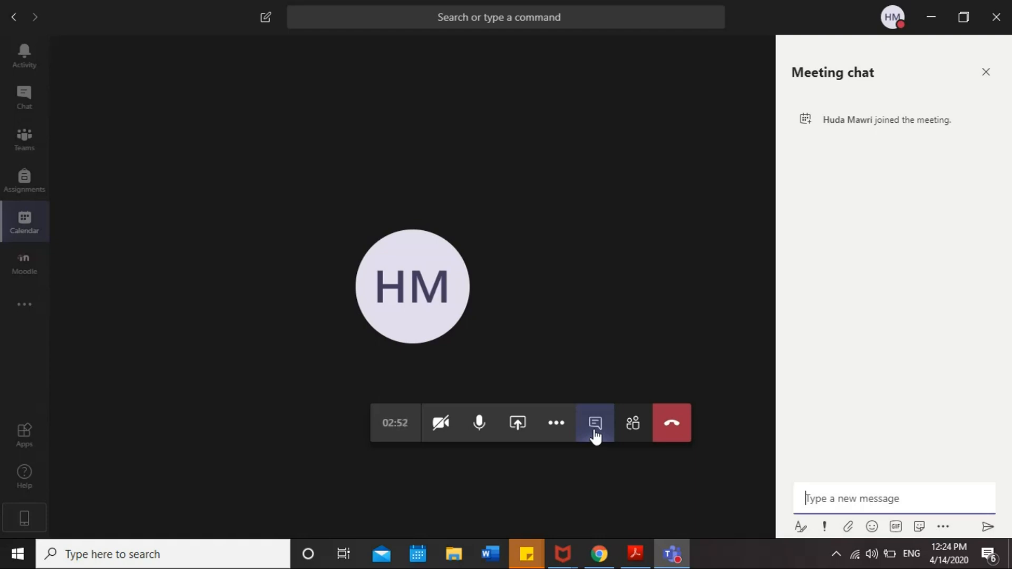
pyautogui.click(633, 423)
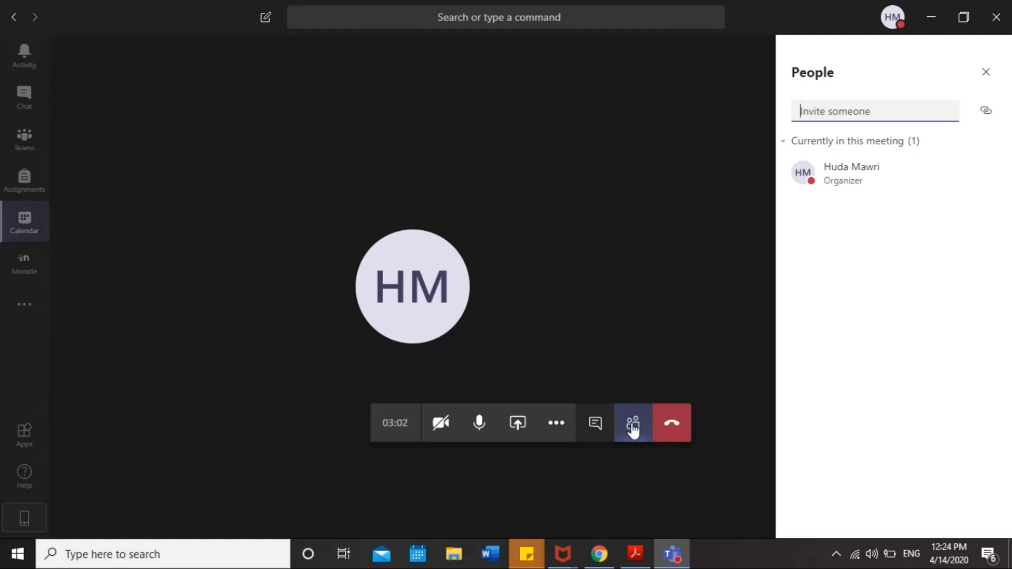
pyautogui.moveTo(788, 262)
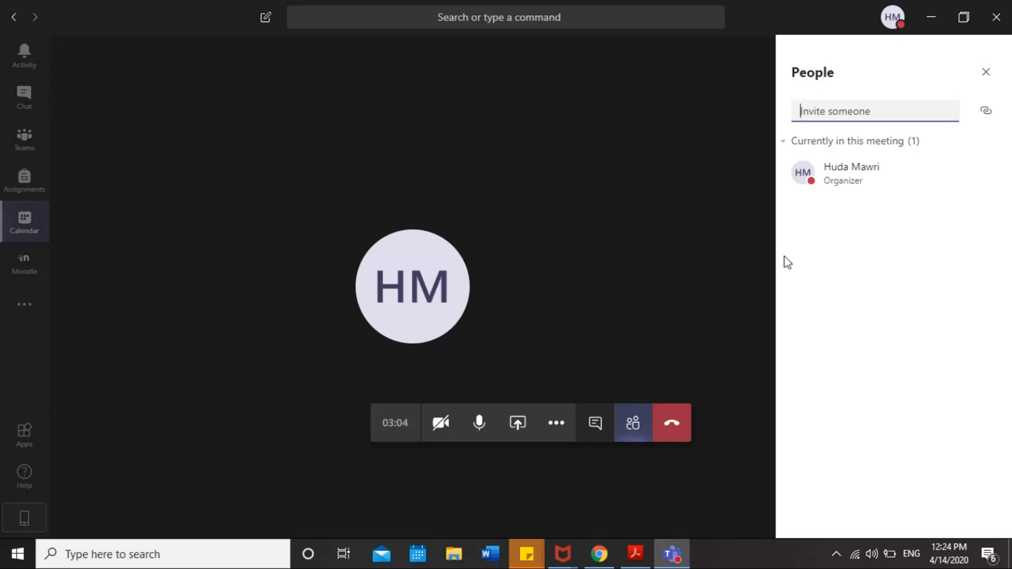
pyautogui.moveTo(836, 181)
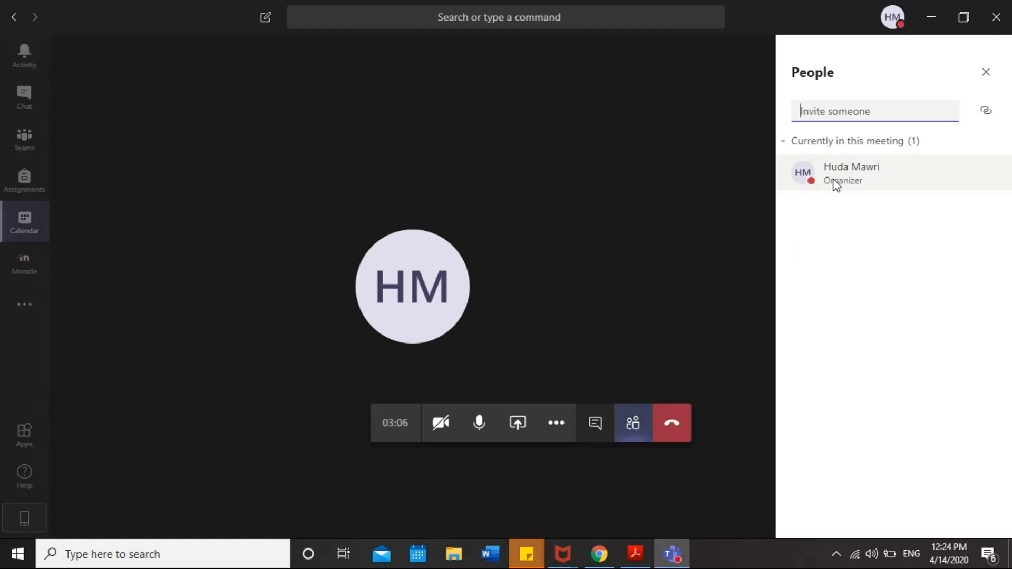
pyautogui.moveTo(828, 227)
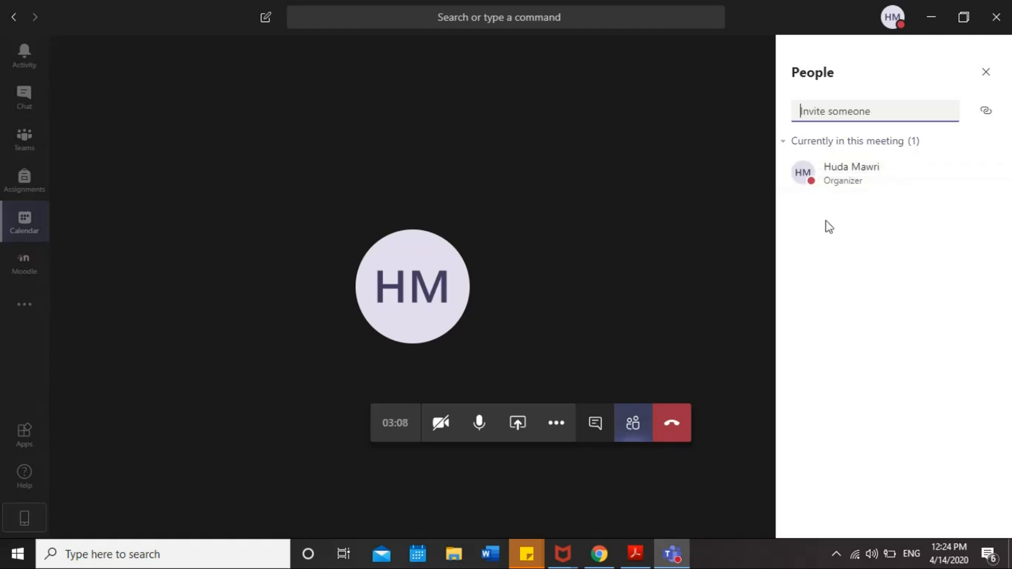
pyautogui.moveTo(836, 326)
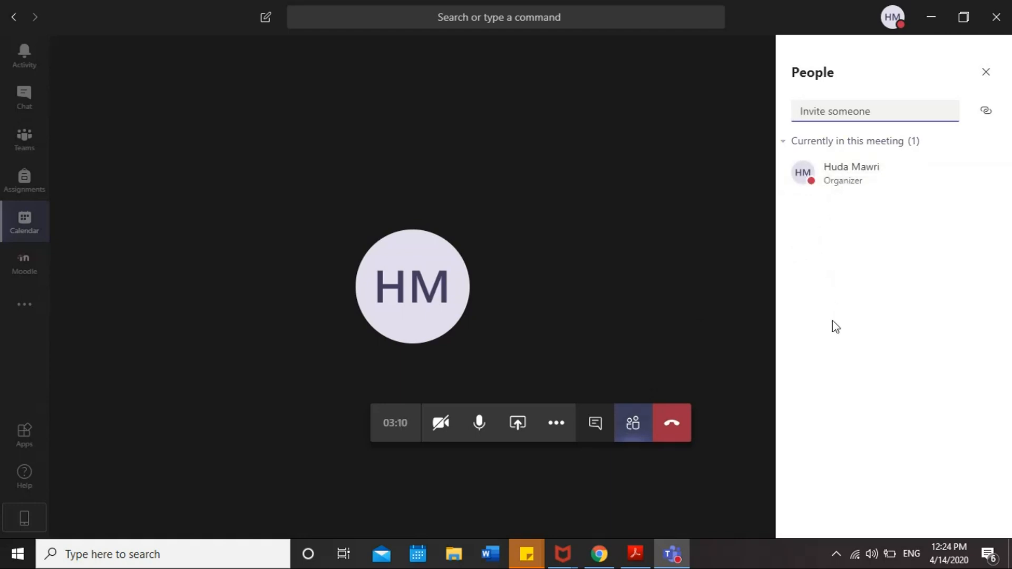
pyautogui.moveTo(670, 422)
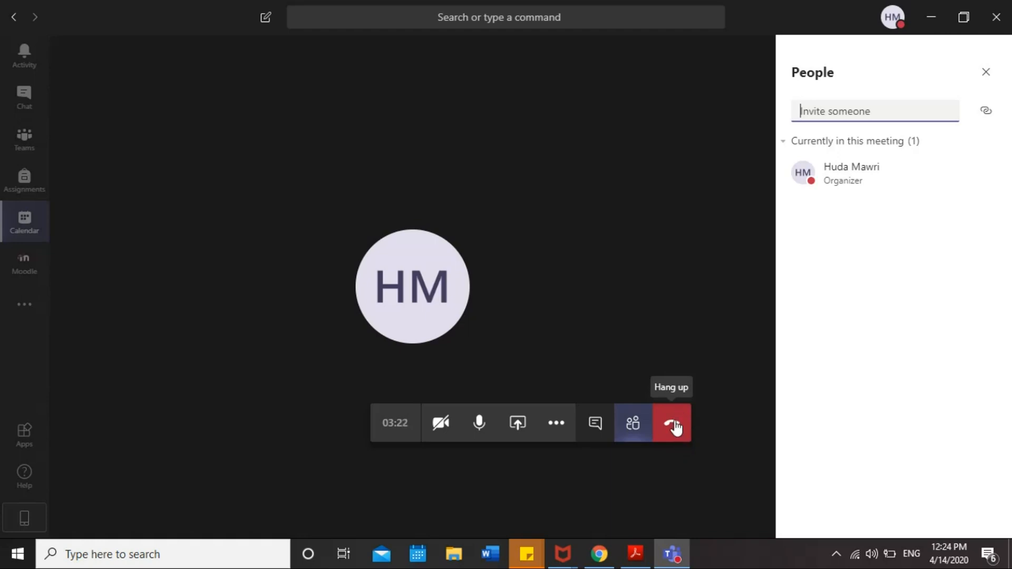
pyautogui.moveTo(478, 423)
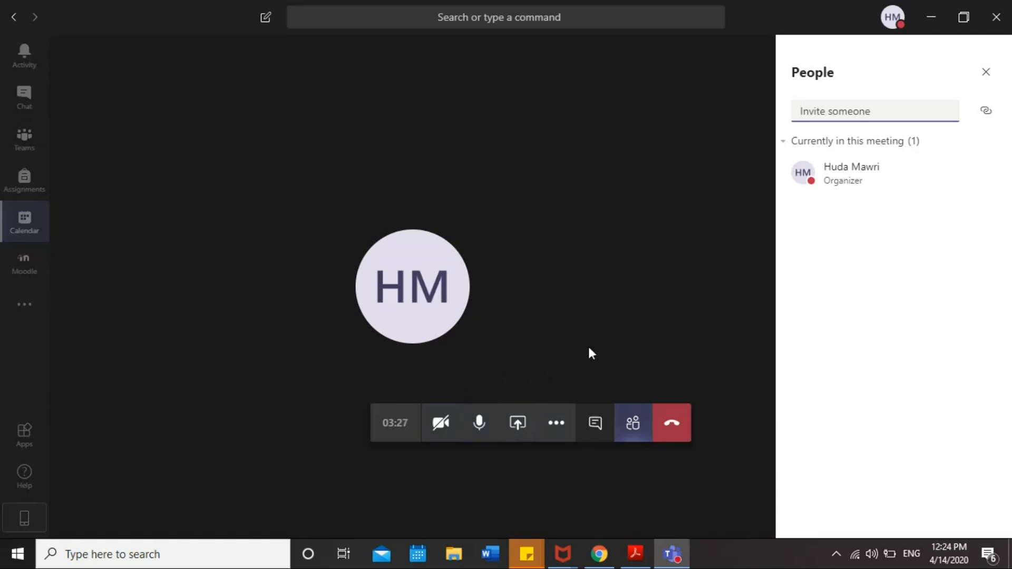
pyautogui.moveTo(520, 348)
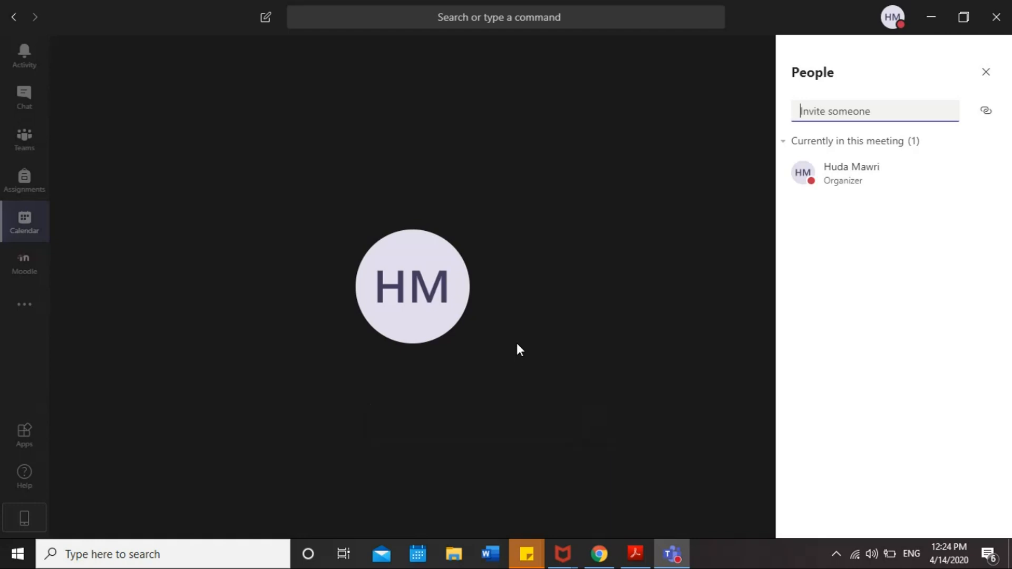
# Show Chrome's Learning Lab page with hours and contacts, closing the Mail app the email link opened
pyautogui.click(597, 554)
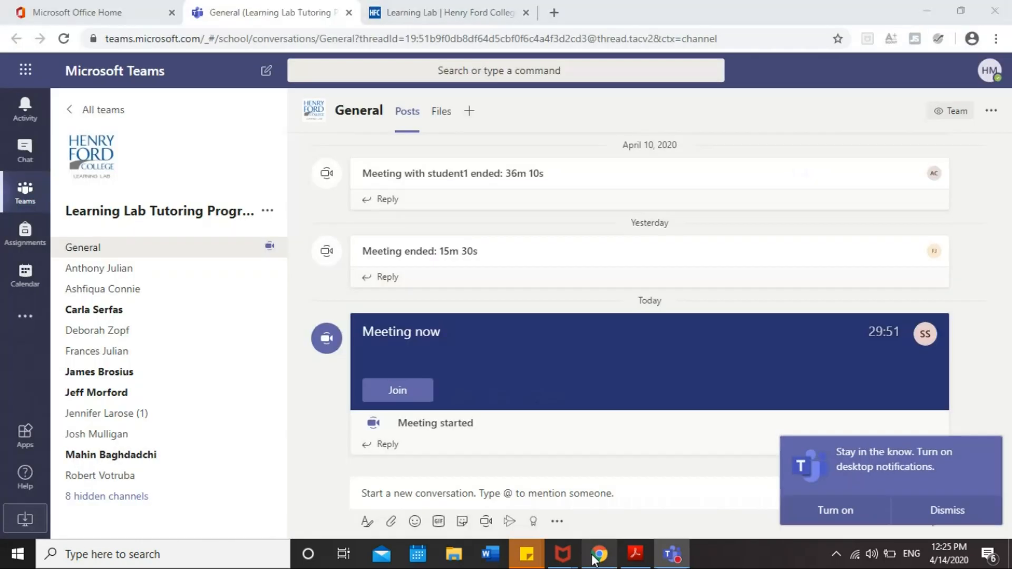
pyautogui.click(445, 12)
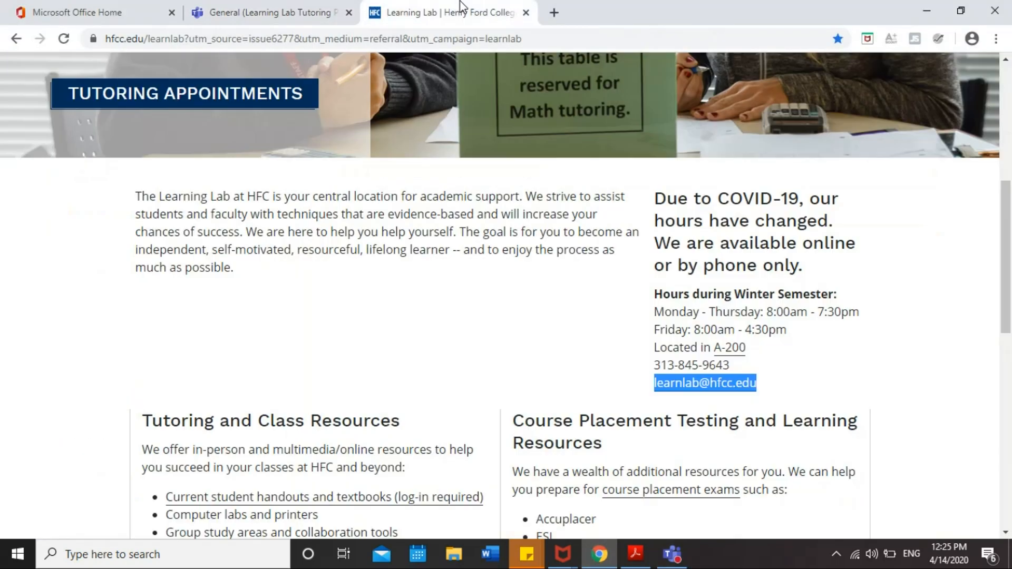
pyautogui.click(310, 39)
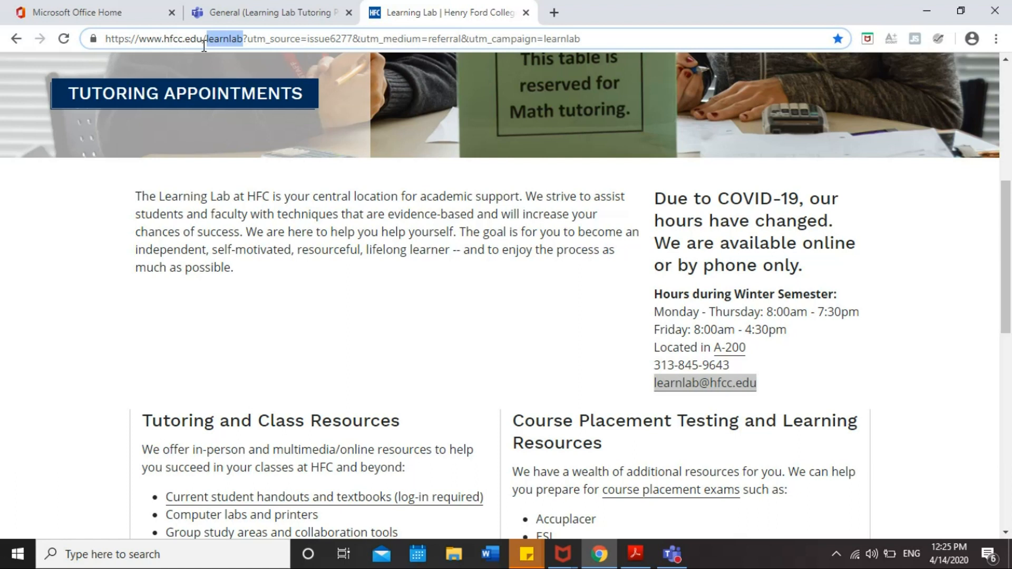
pyautogui.moveTo(348, 196)
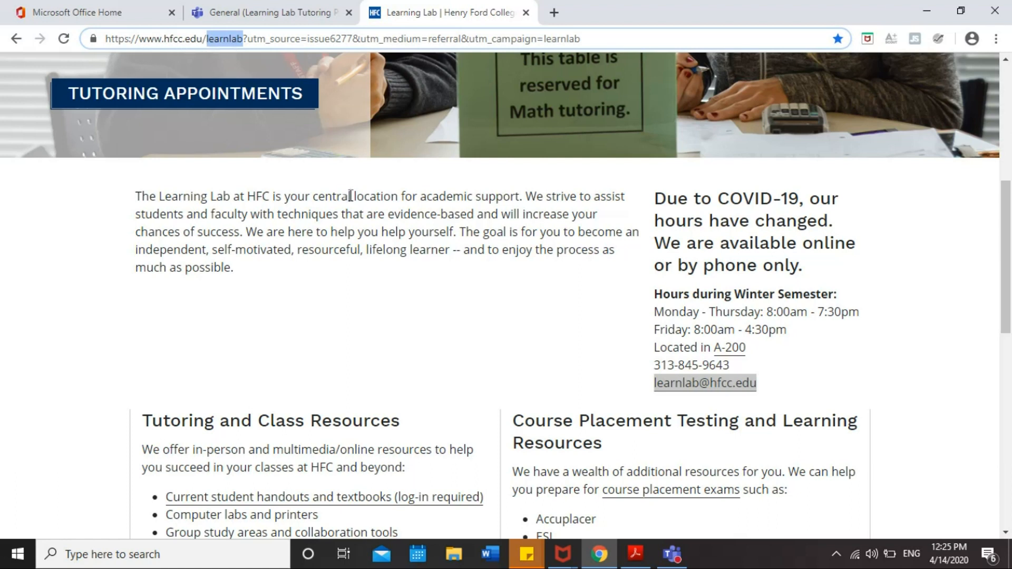
pyautogui.scroll(-3)
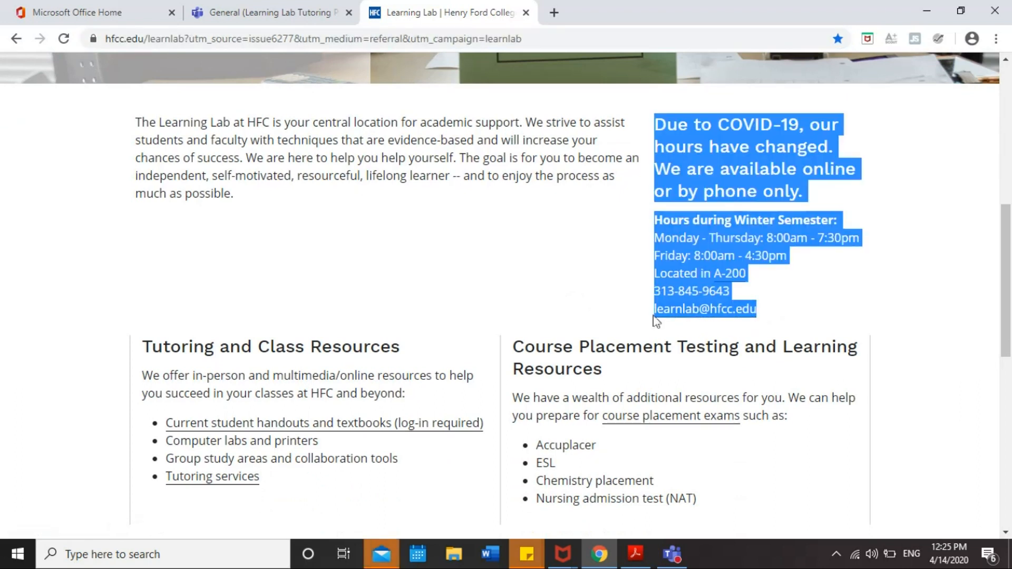
pyautogui.click(381, 554)
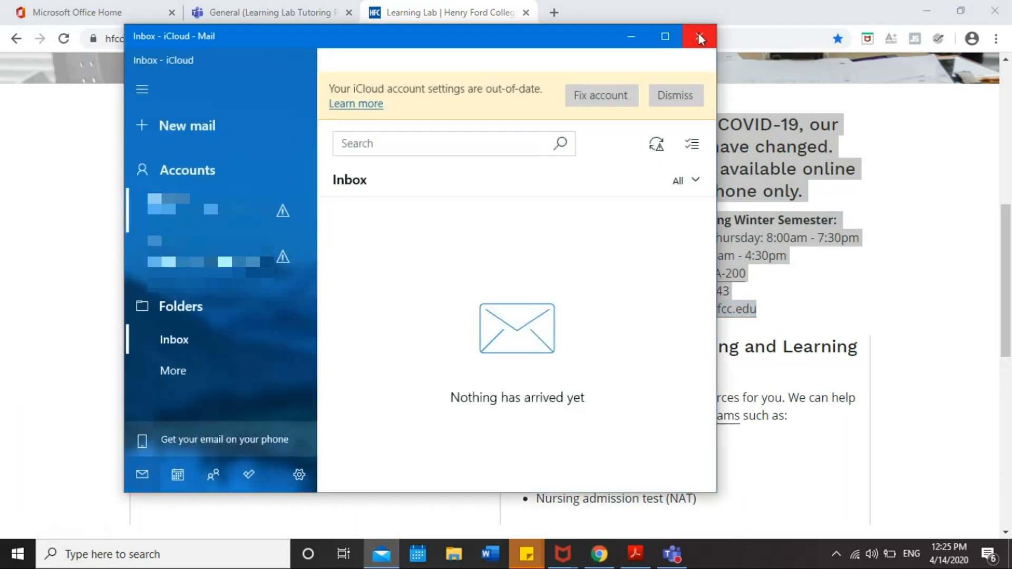
pyautogui.click(699, 37)
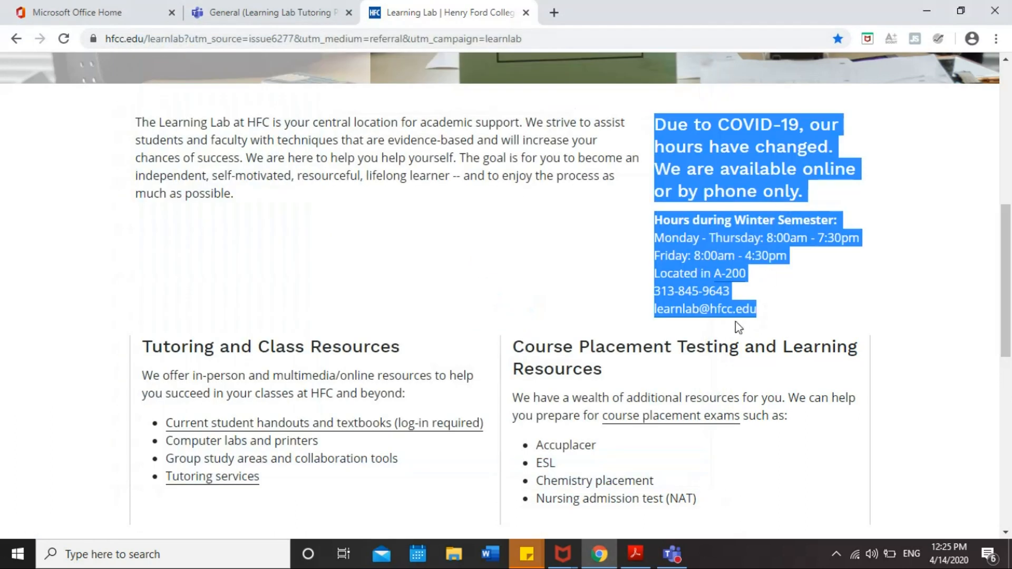
pyautogui.moveTo(806, 316)
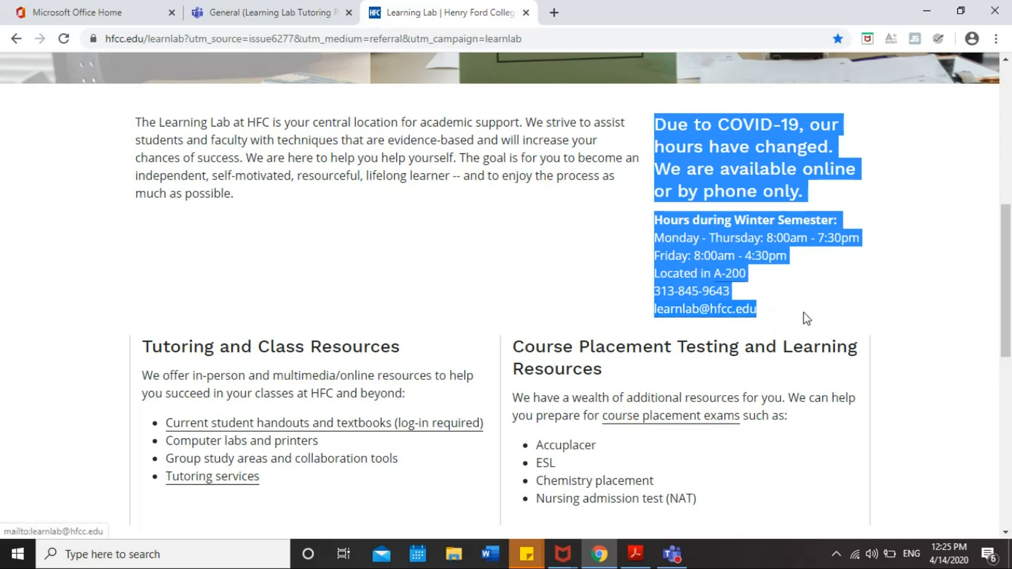
pyautogui.moveTo(787, 503)
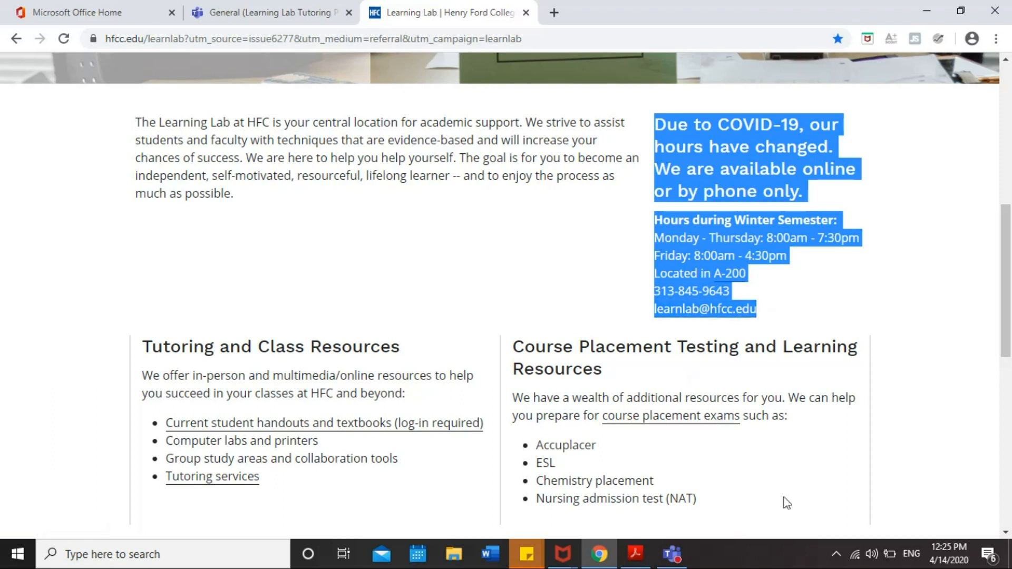